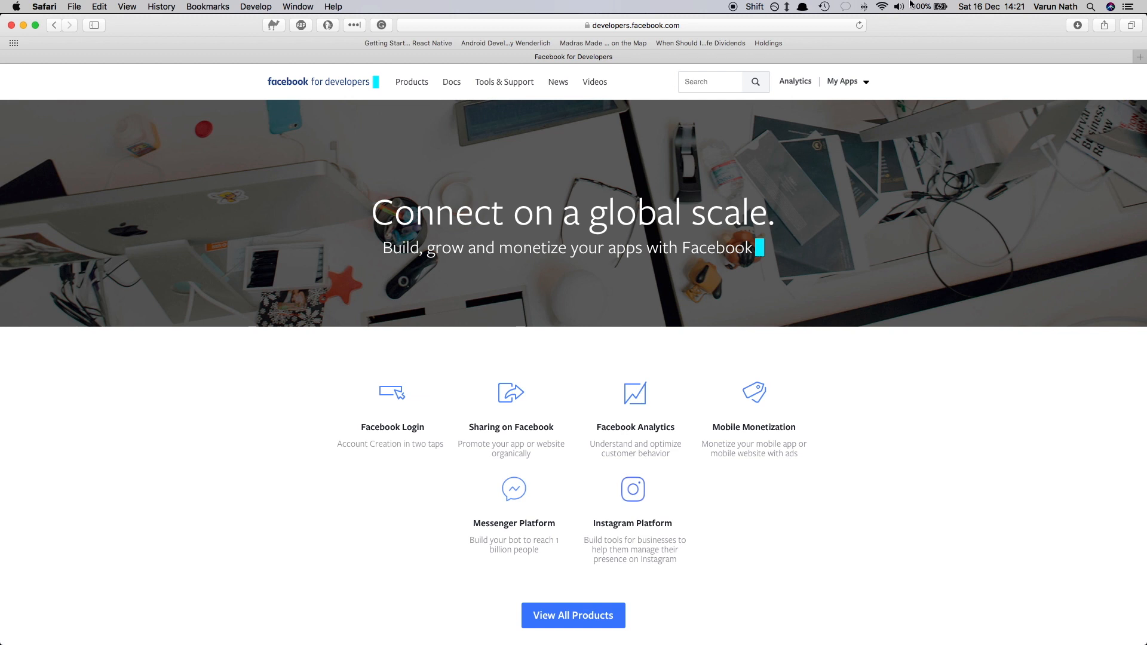
Create a new Facebook app named react-firebase and pass the security check.
click(842, 82)
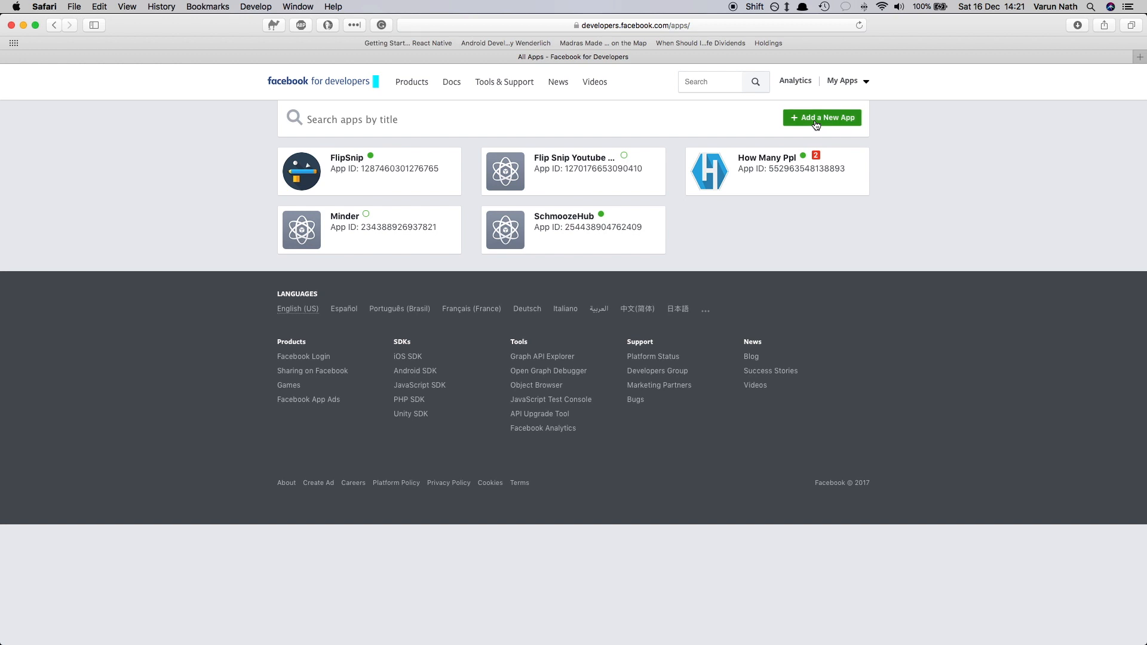
click(822, 117)
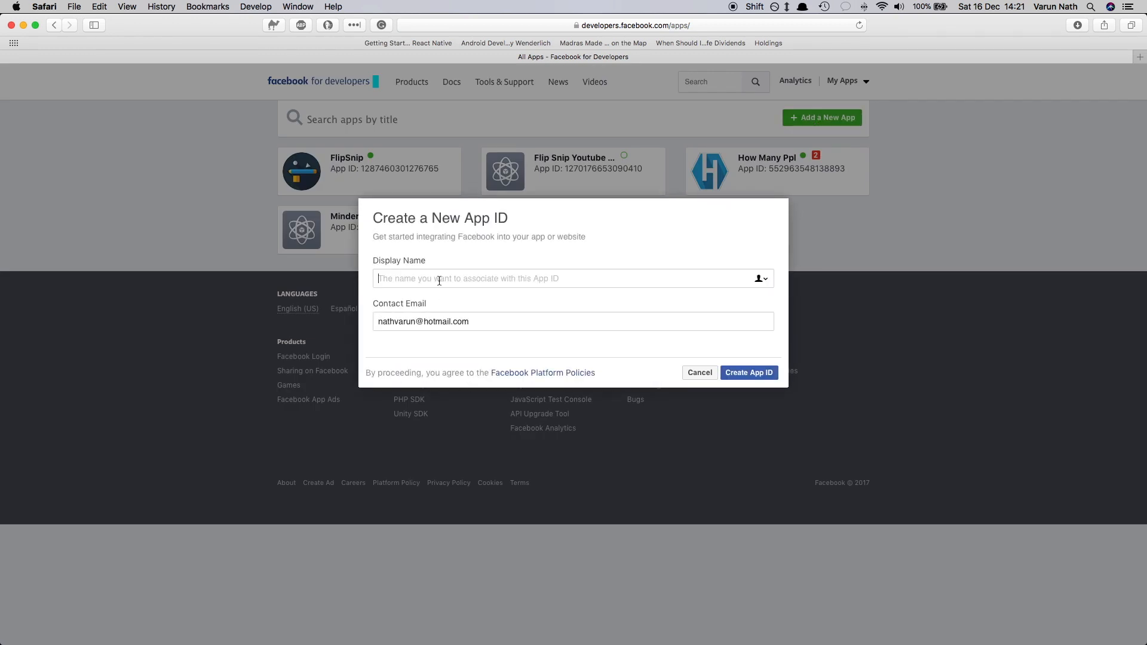
text(react-firebase)
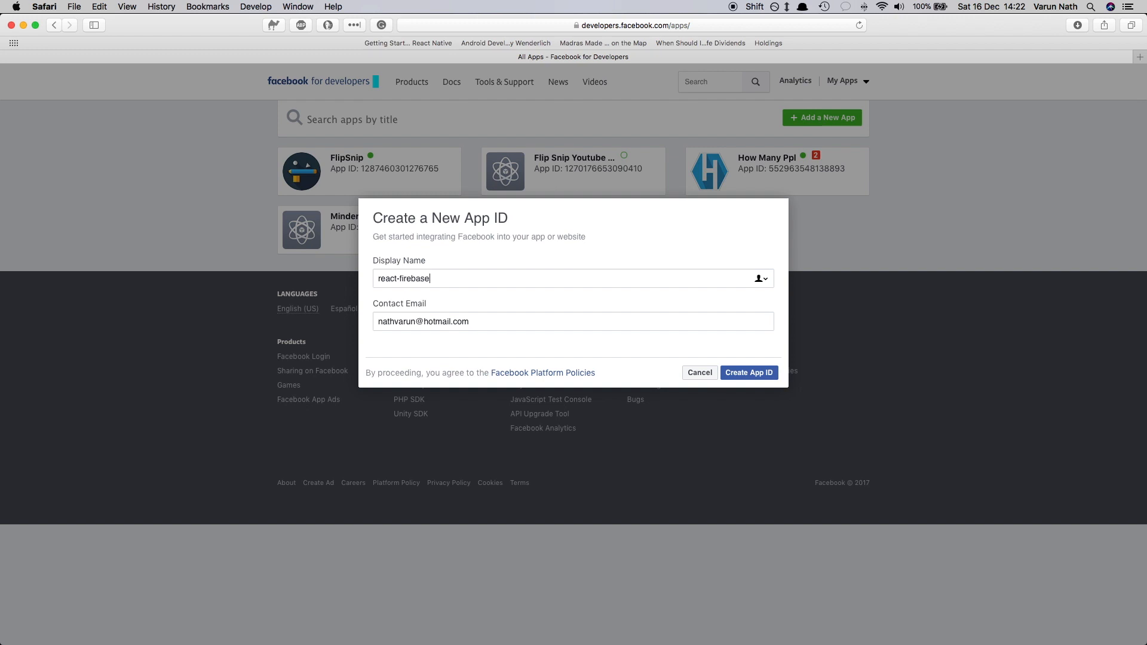
click(749, 372)
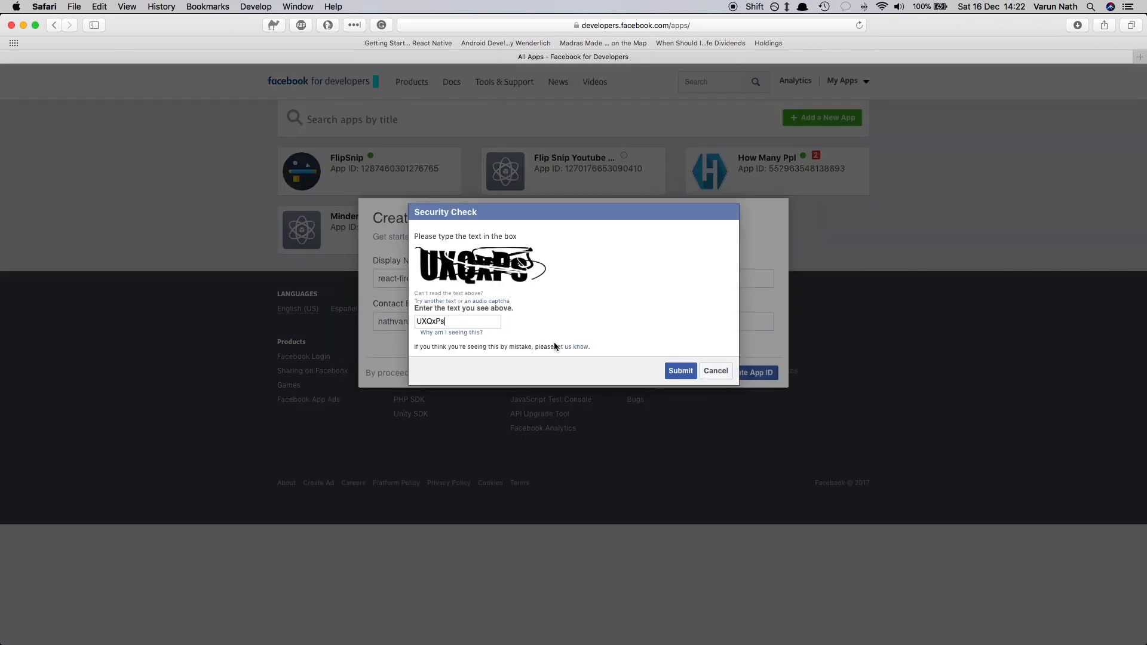
click(679, 370)
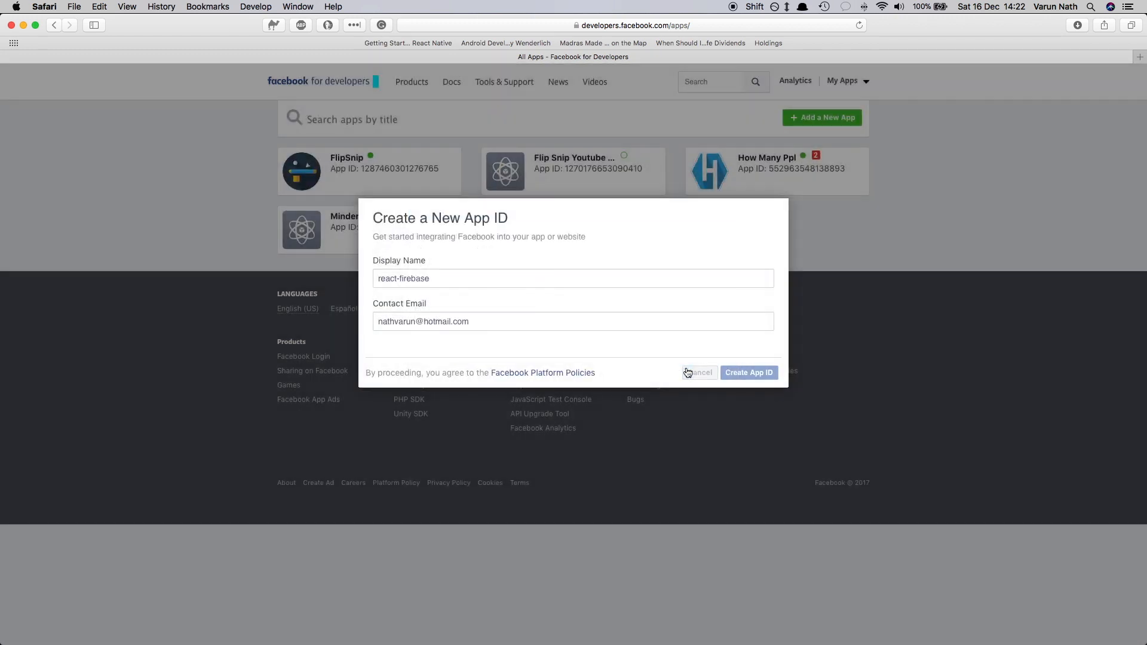
click(749, 373)
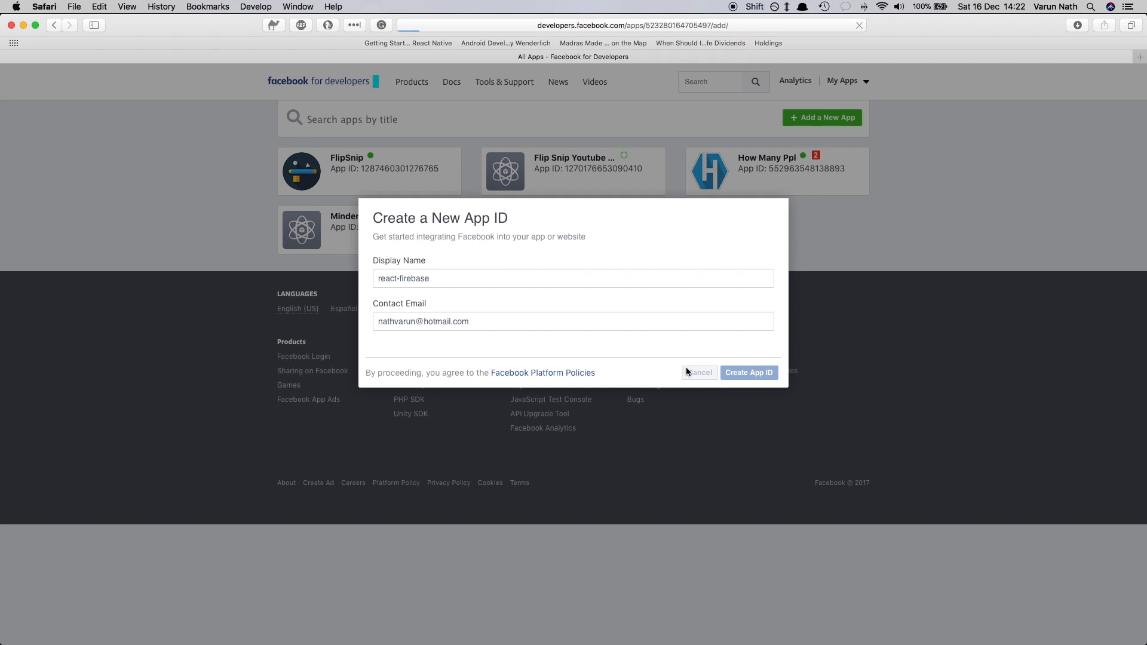
click(749, 373)
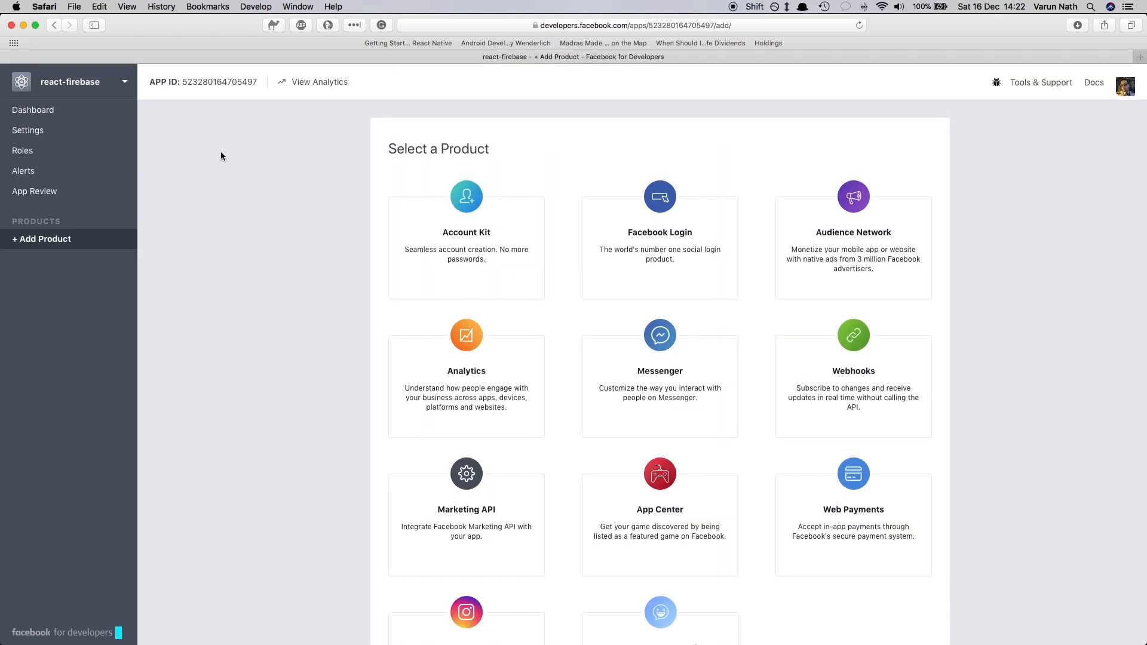
Add and save an iOS platform with bundle ID host.exp.Exponent, then add an Android platform.
click(28, 130)
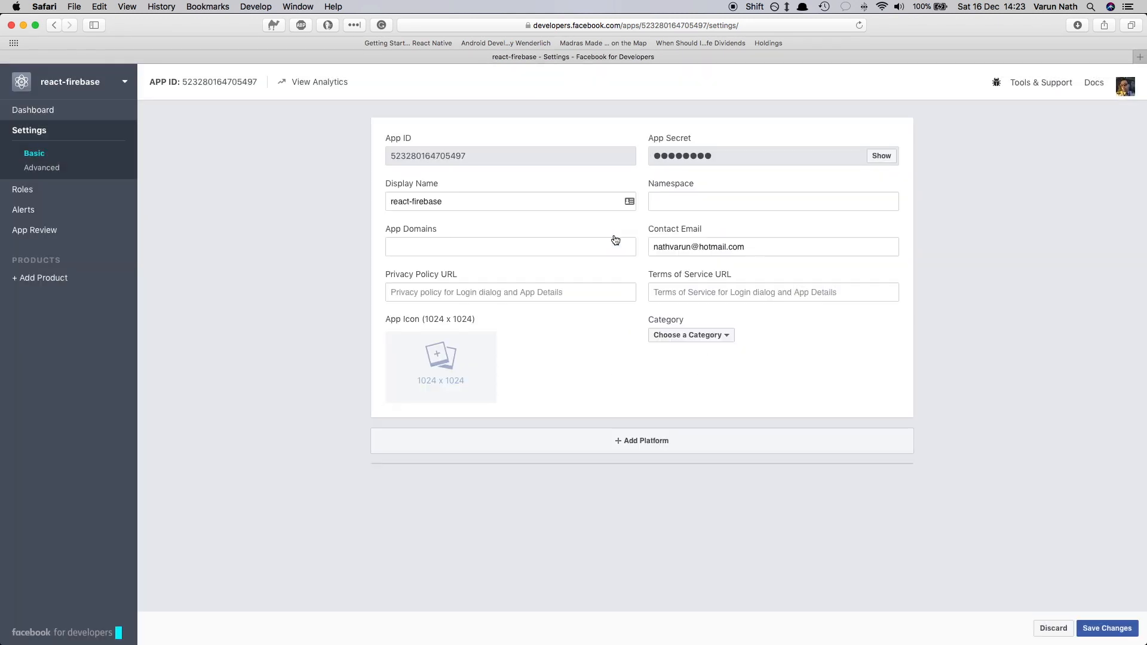
click(641, 441)
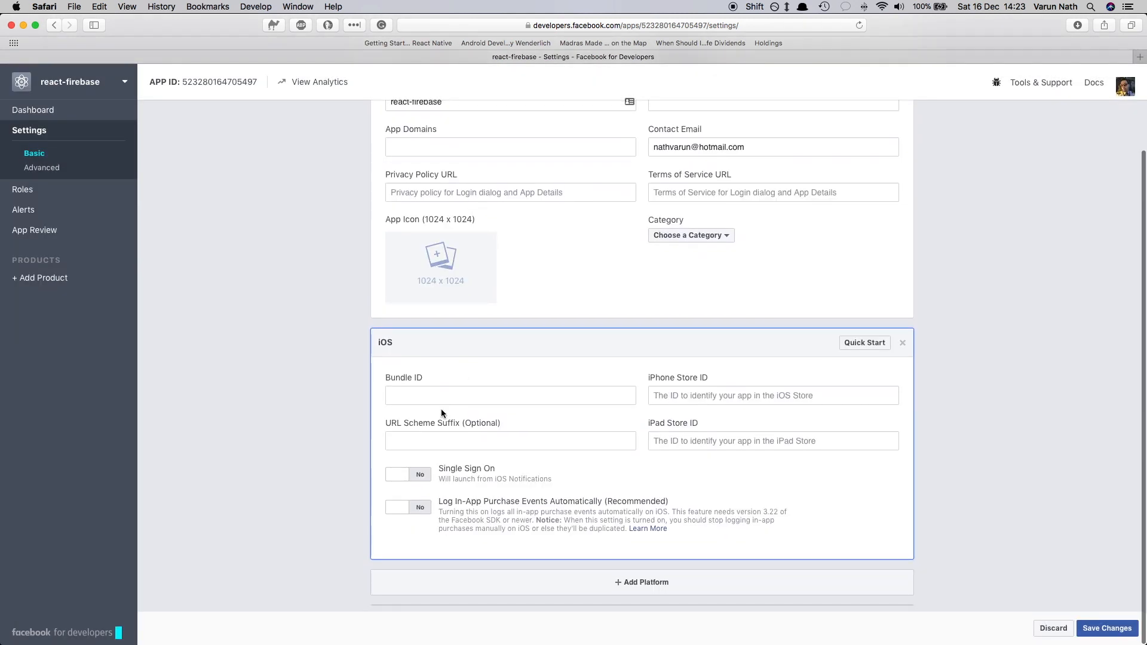
mouse_move(456, 407)
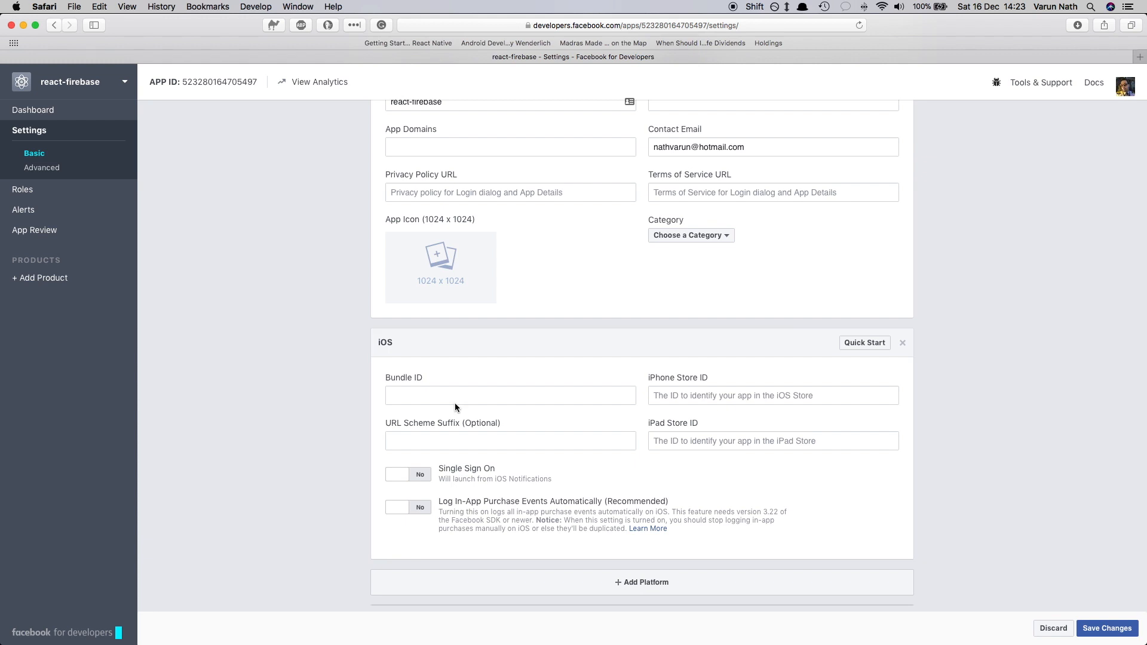
text(host.exp.Exponent)
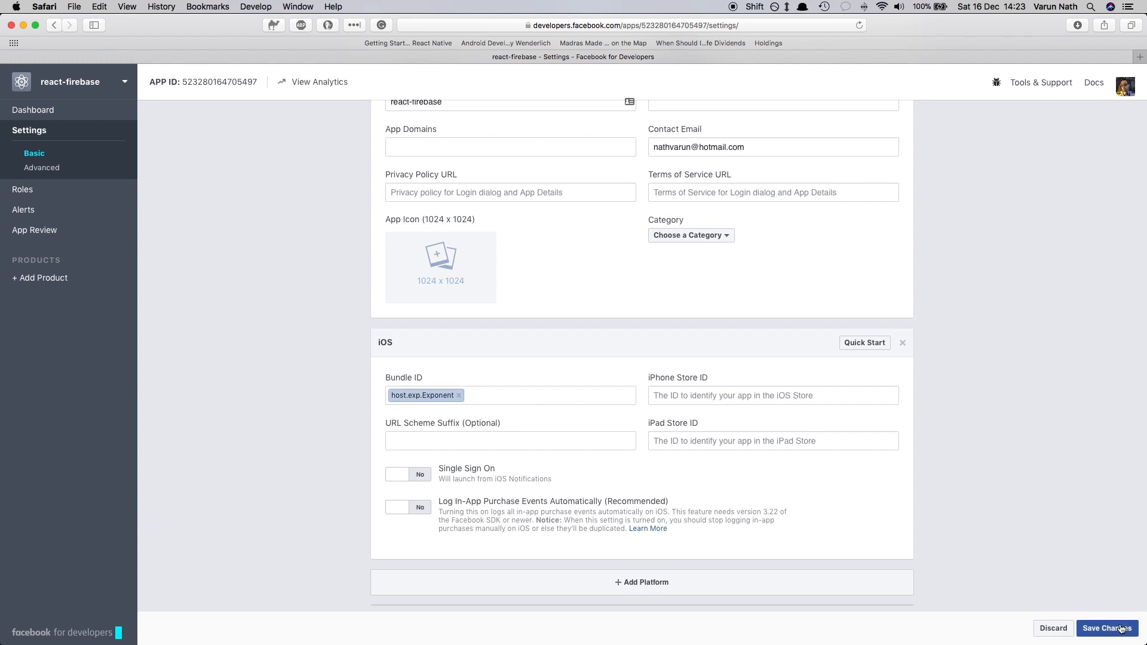
click(1107, 628)
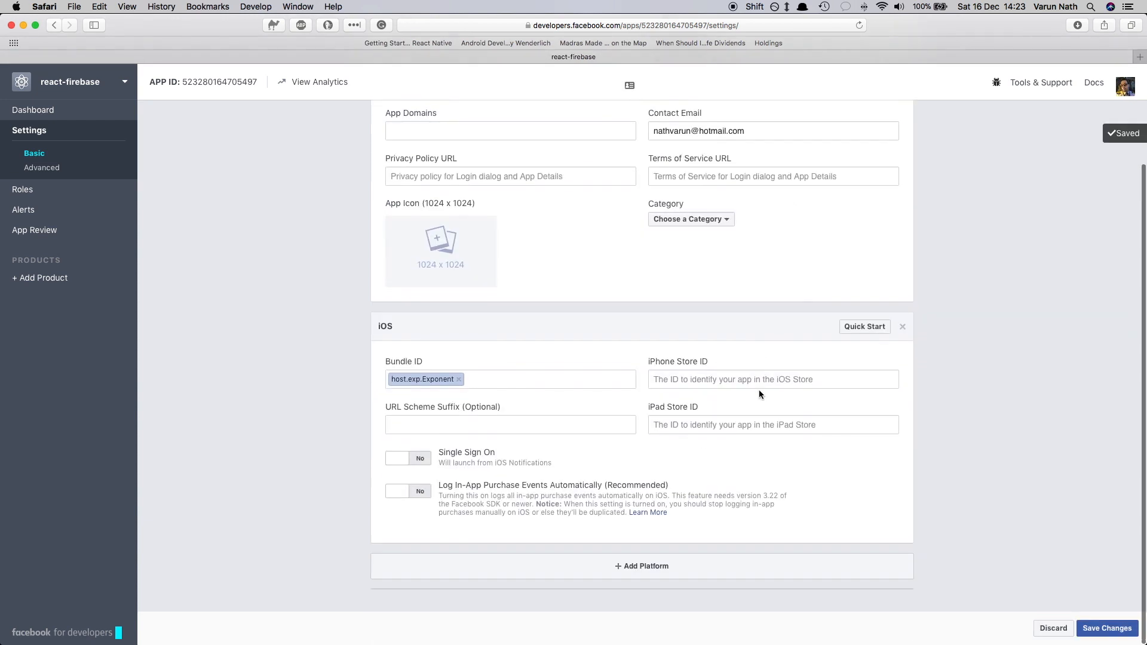
click(641, 566)
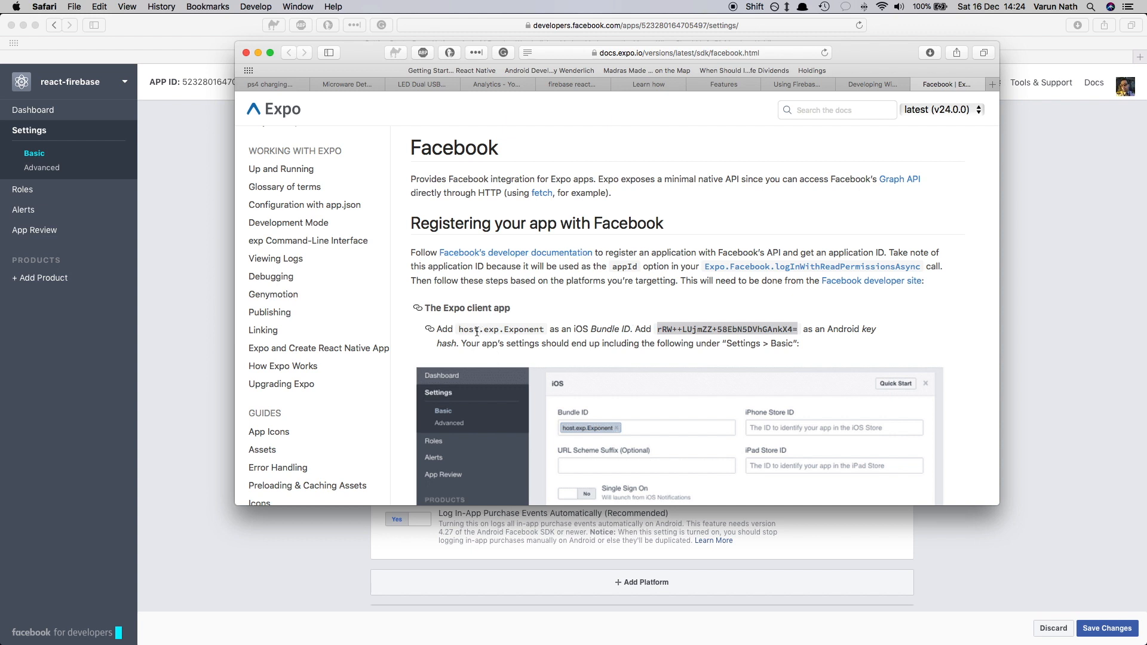
mouse_move(712, 324)
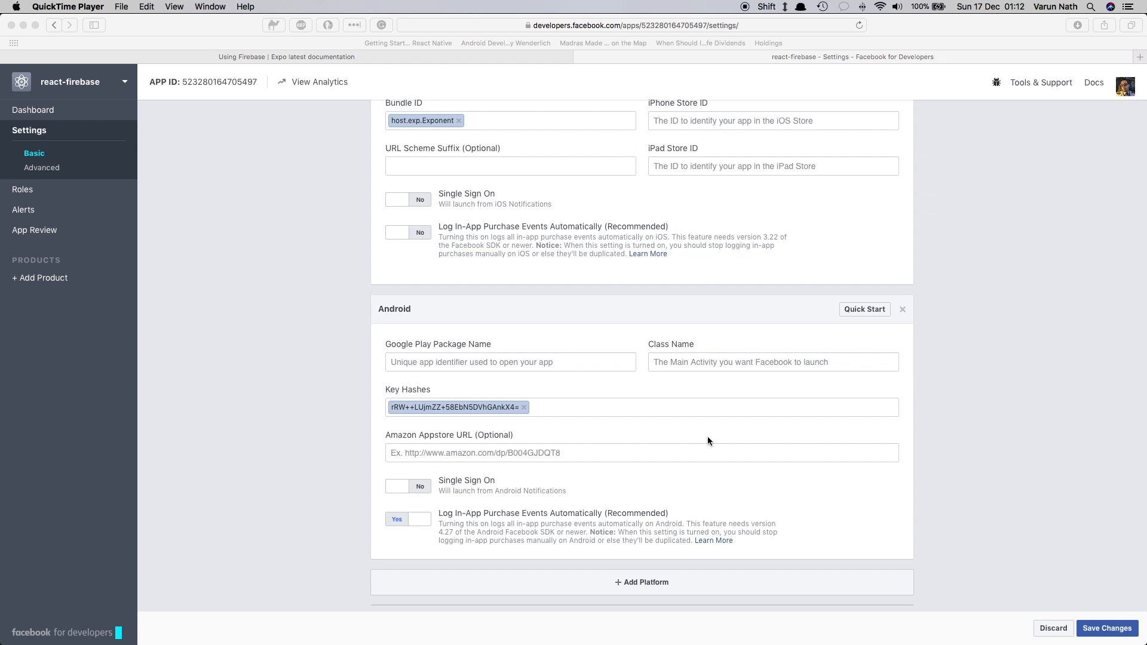
mouse_move(146, 91)
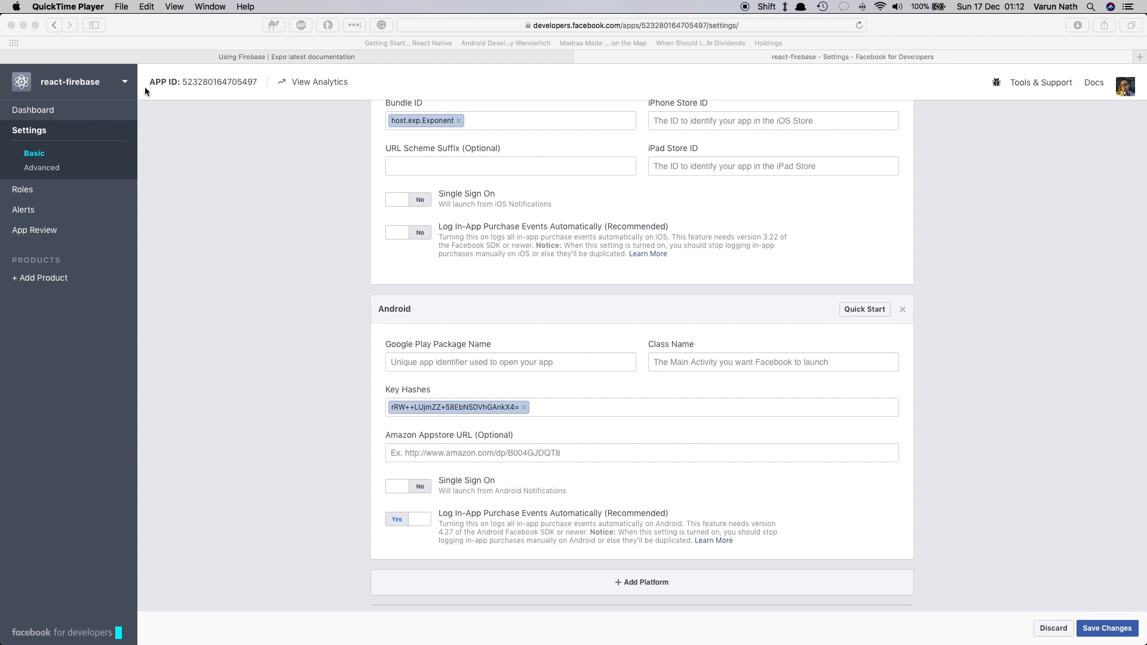
Open the react-firebase project in the Firebase console.
click(33, 110)
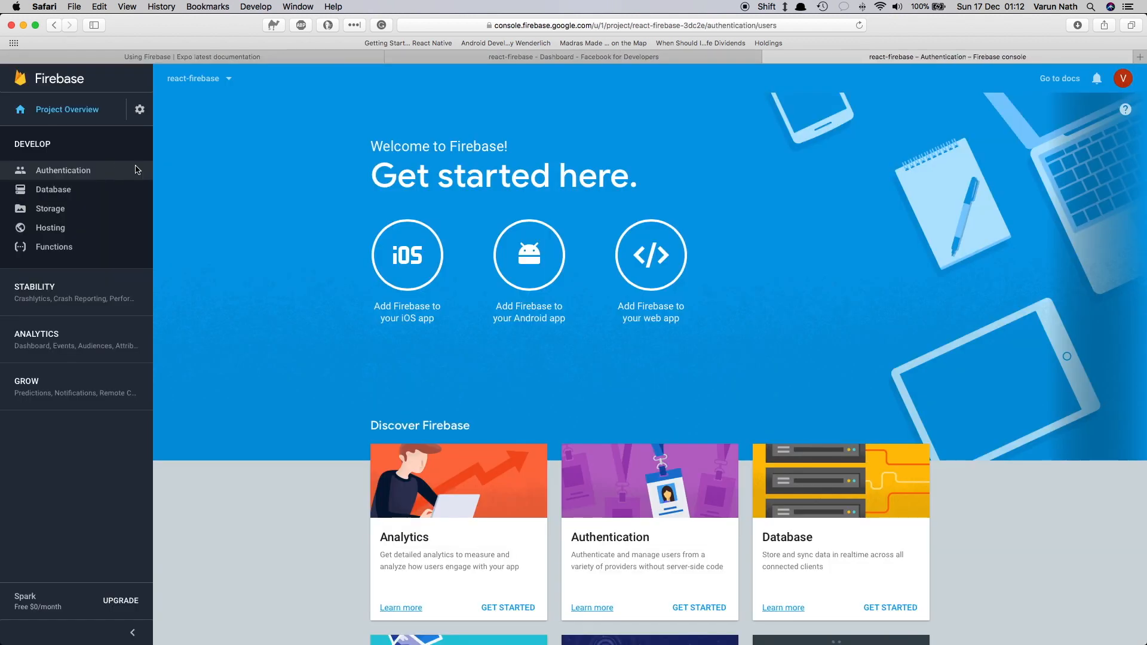
click(63, 170)
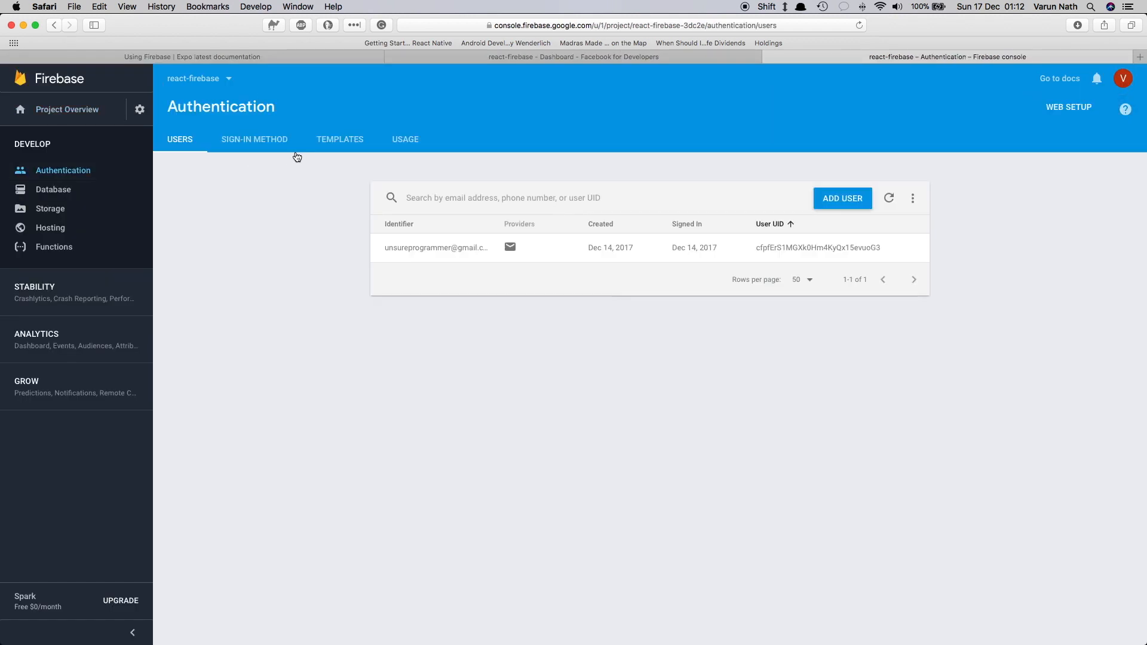
click(255, 140)
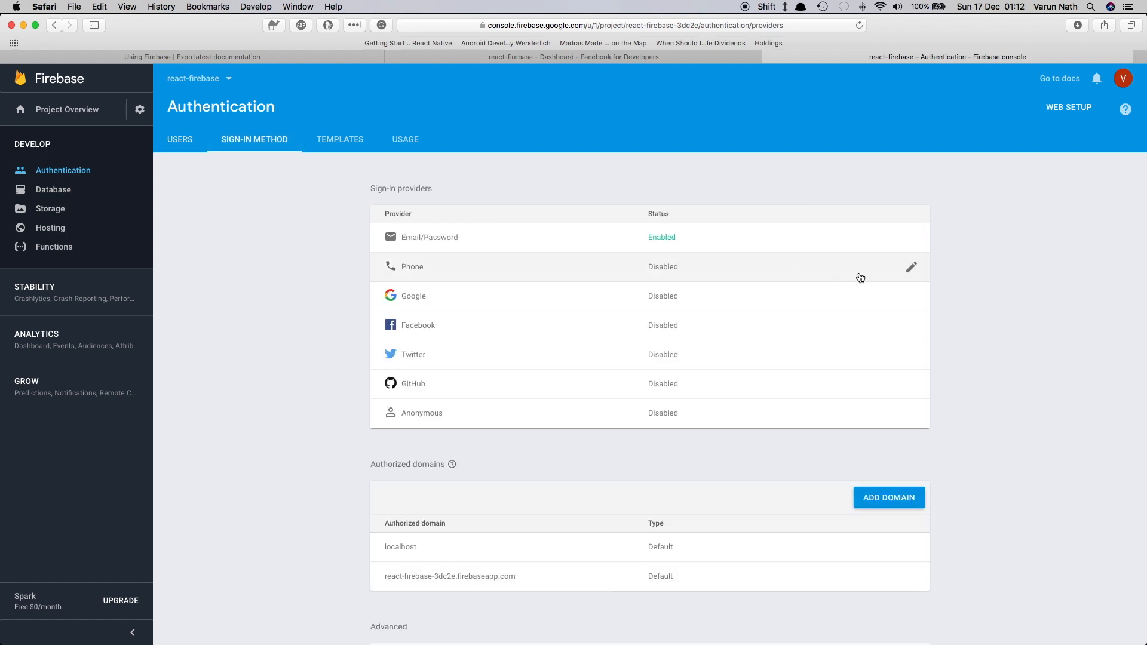
click(417, 325)
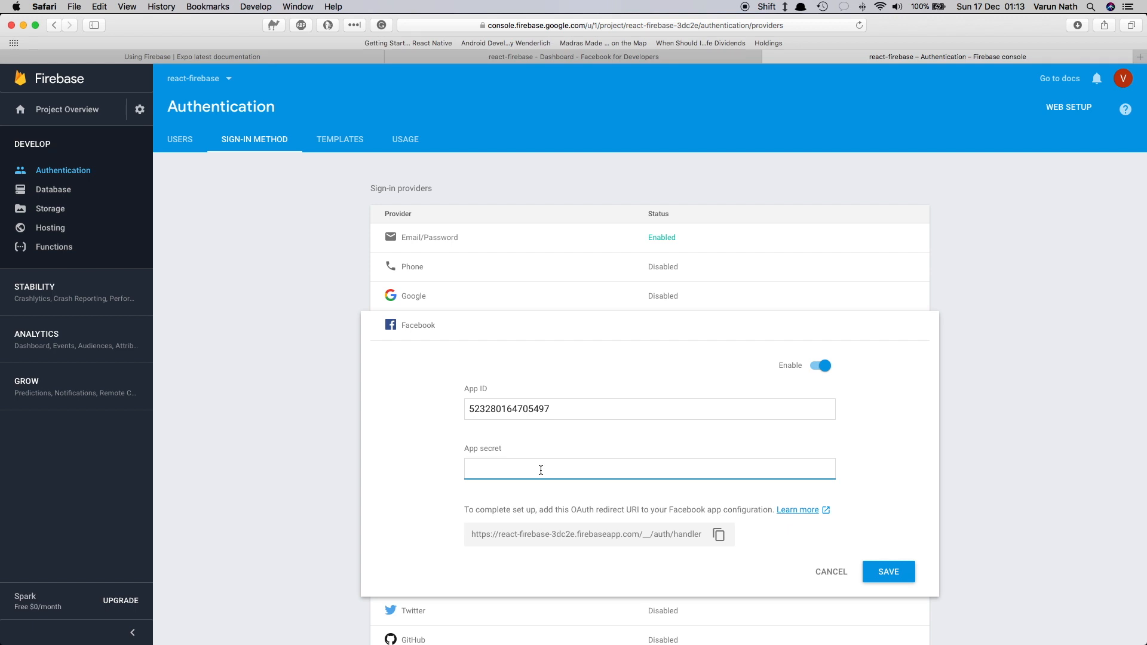
mouse_move(590, 5)
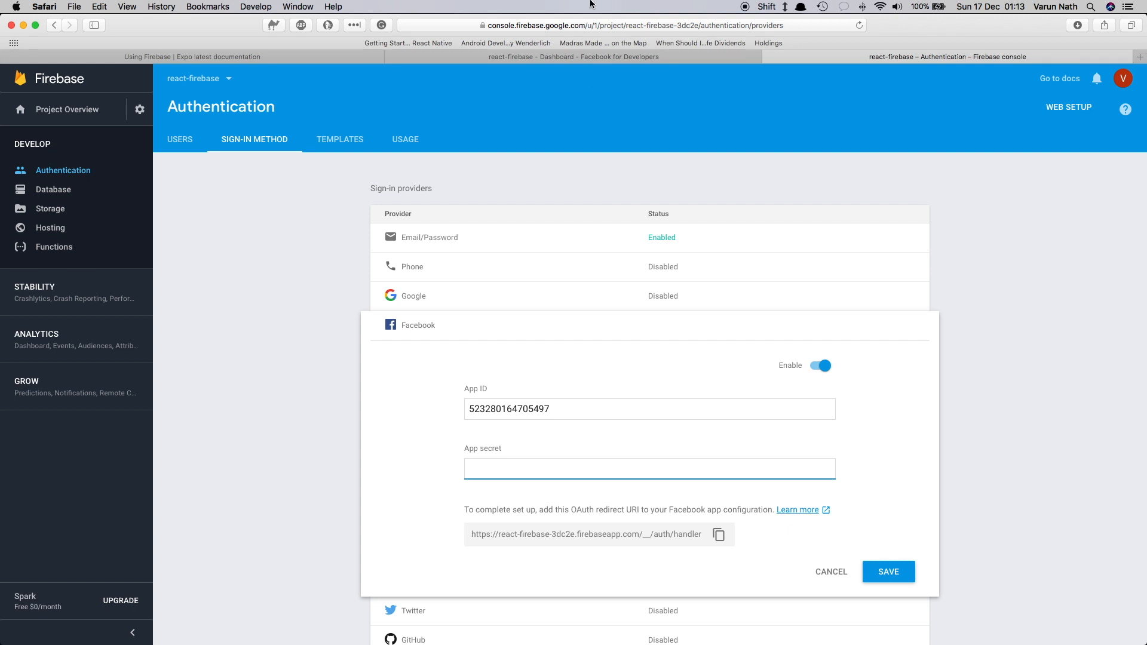
click(887, 571)
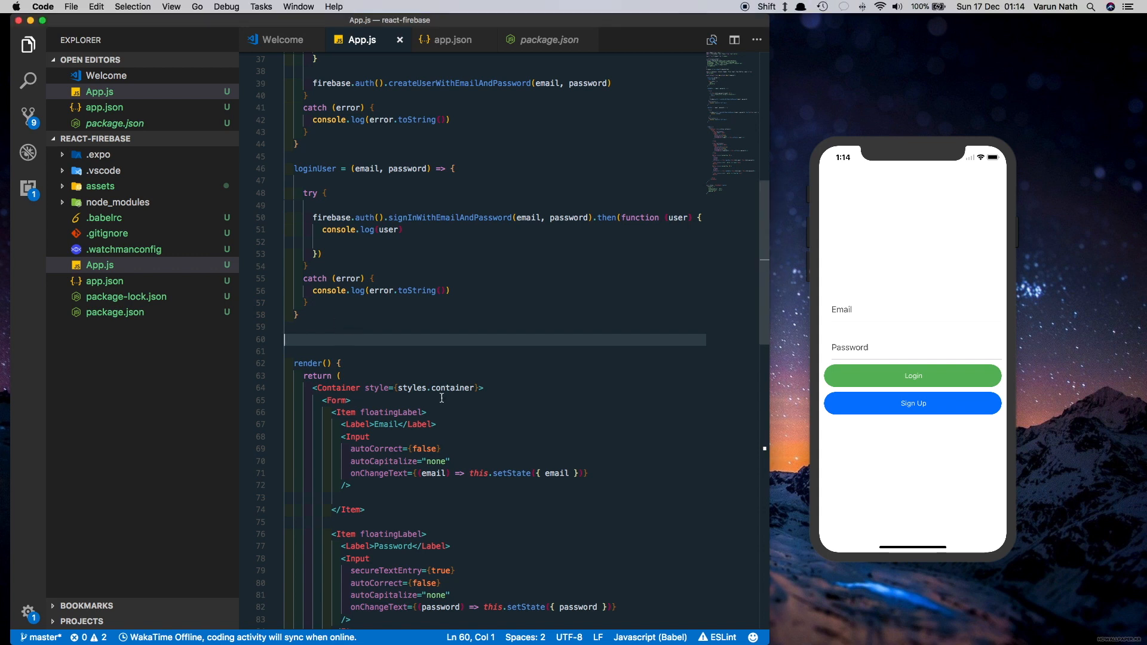
Relabel the duplicated Sign Up button's text to 'Login With Facebook'.
scroll(down, 3)
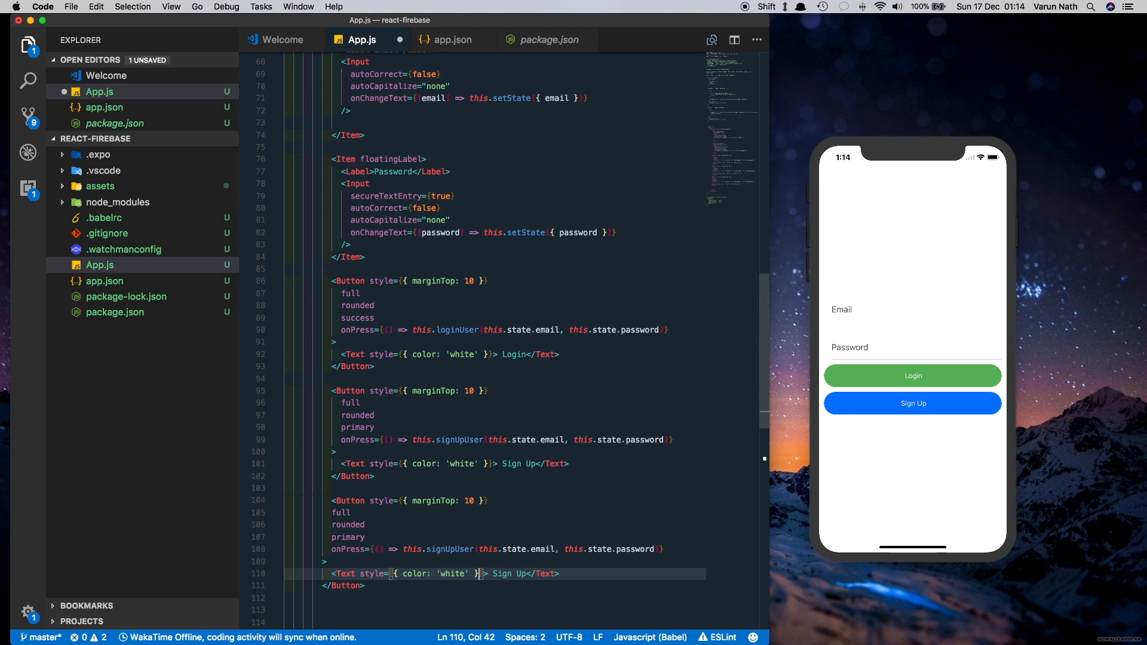
double_click(516, 574)
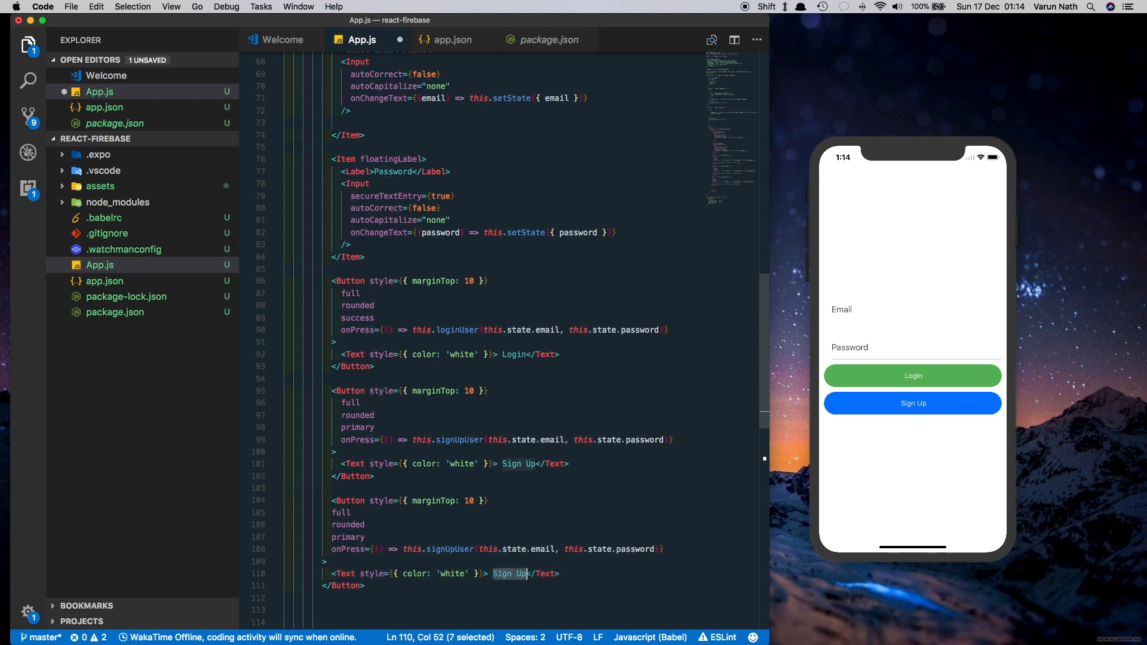
text(Login With)
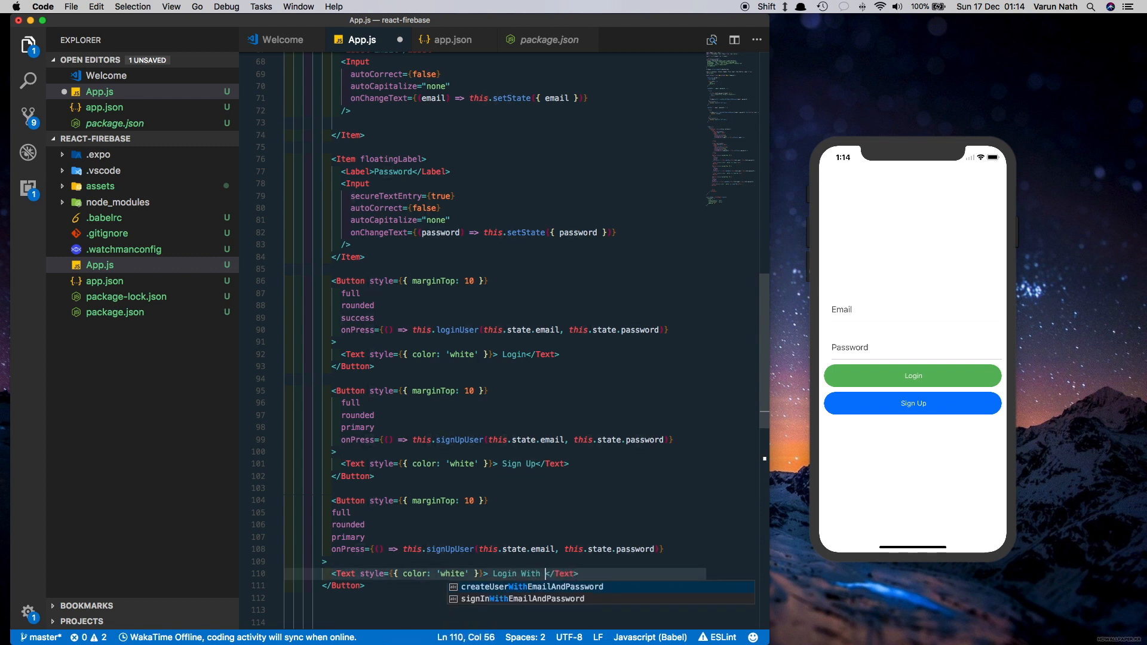
text(Facebook)
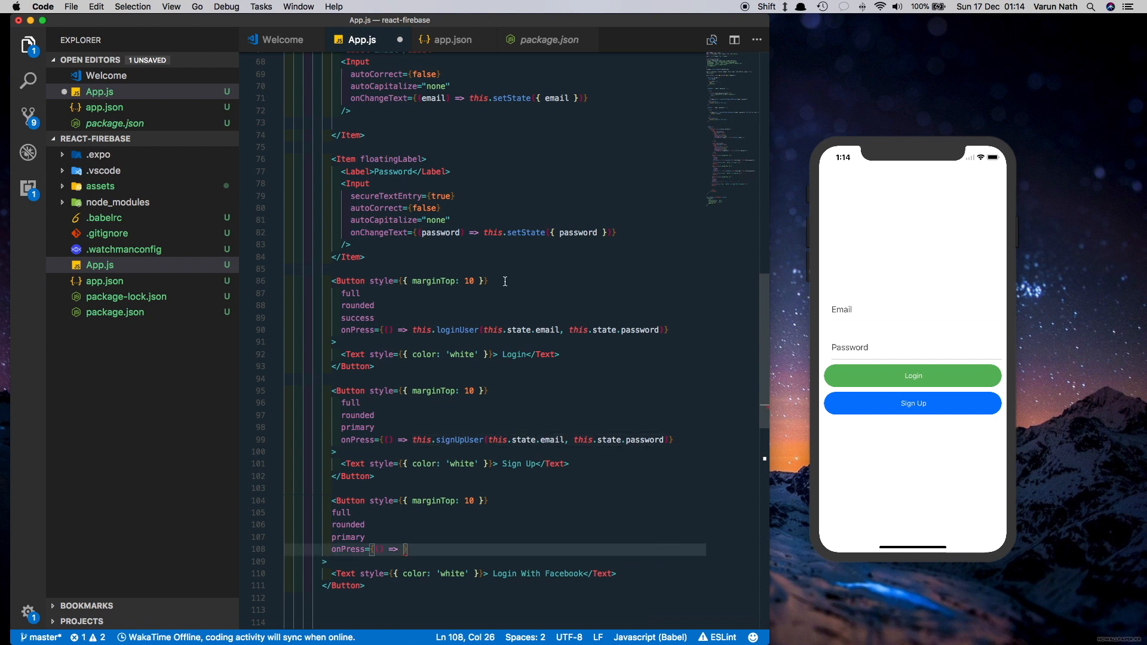
scroll(up, 3)
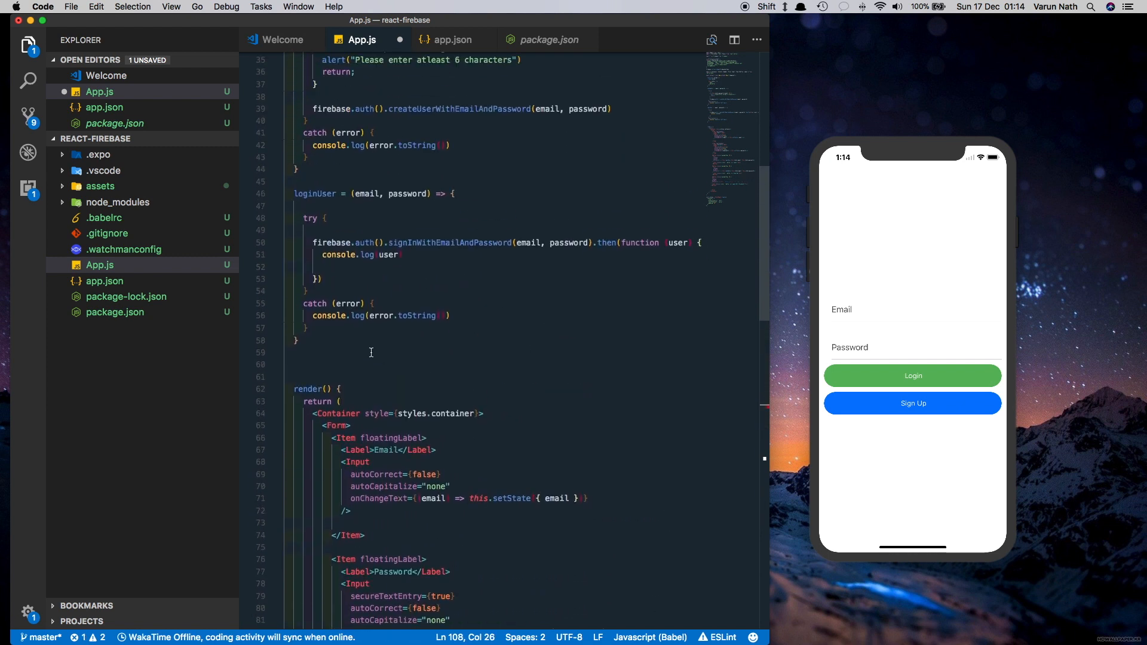
Start async loginWithFacebook, awaiting type and token from Expo.Facebook.loginWithReadPermissionsAsync.
text(async loginWithFacebook)
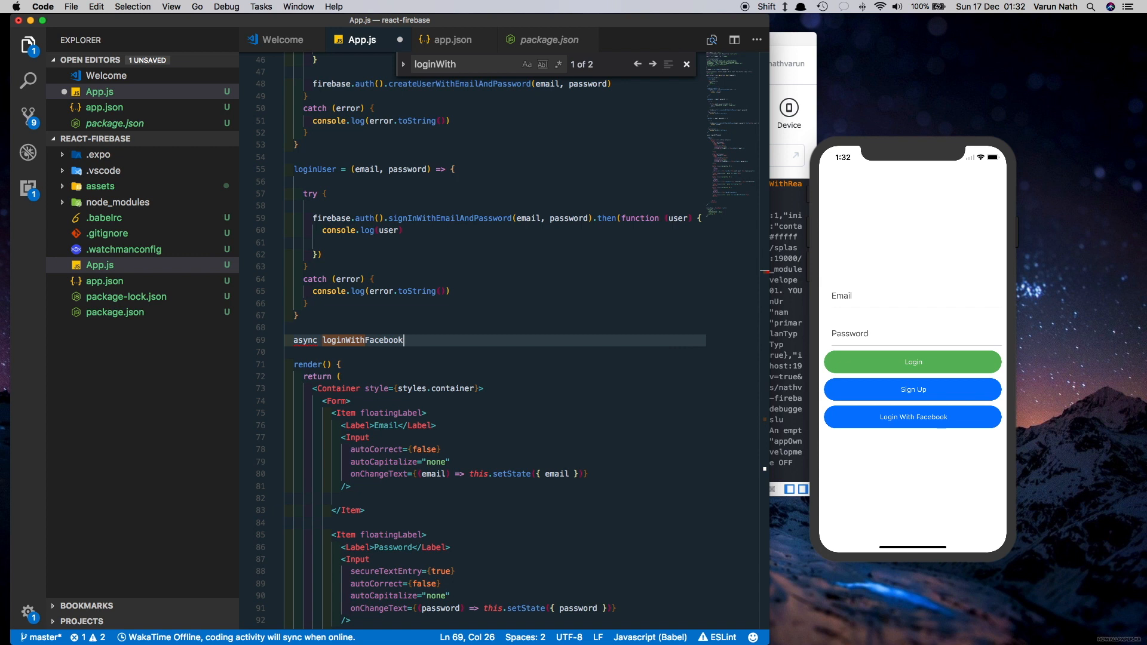
text((){)
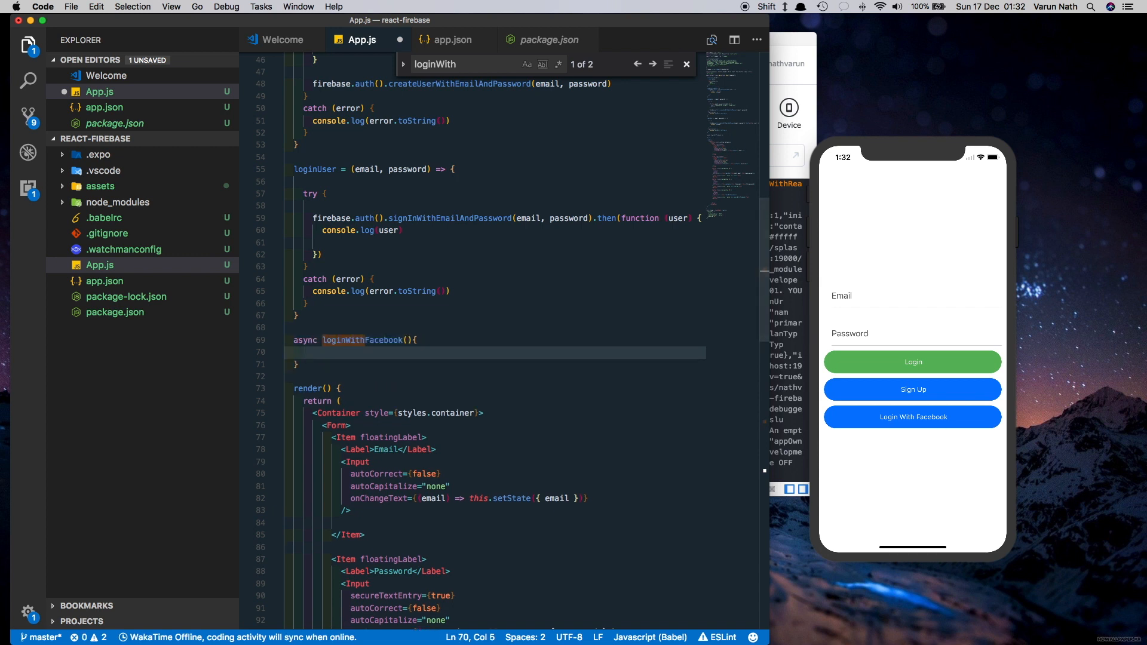
text(const)
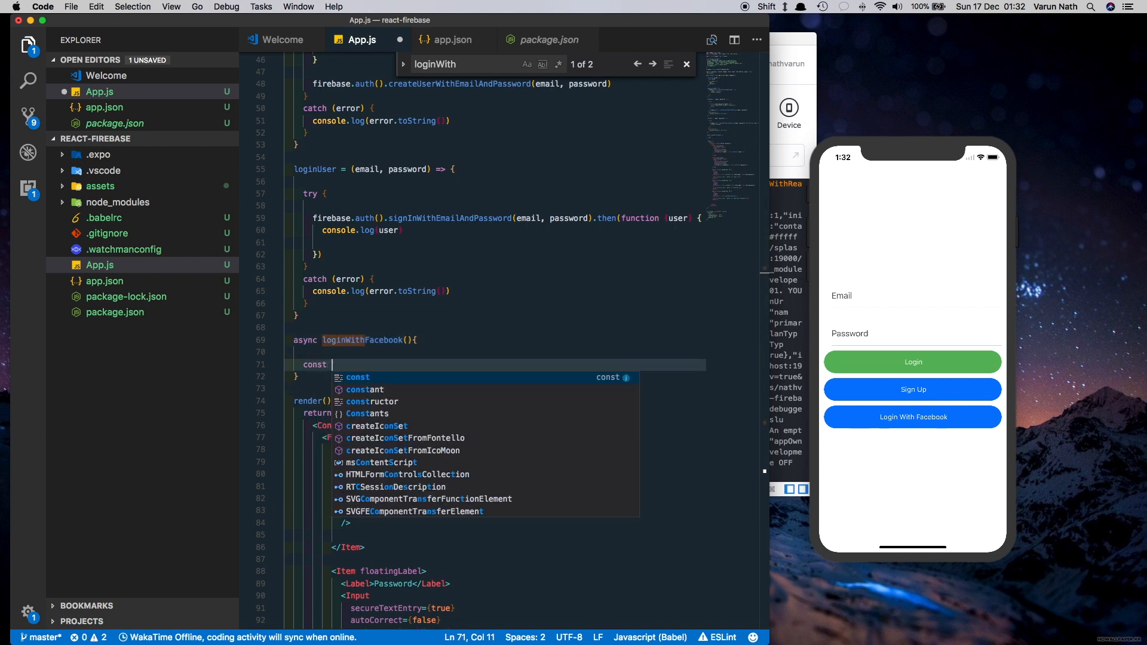
text(type)
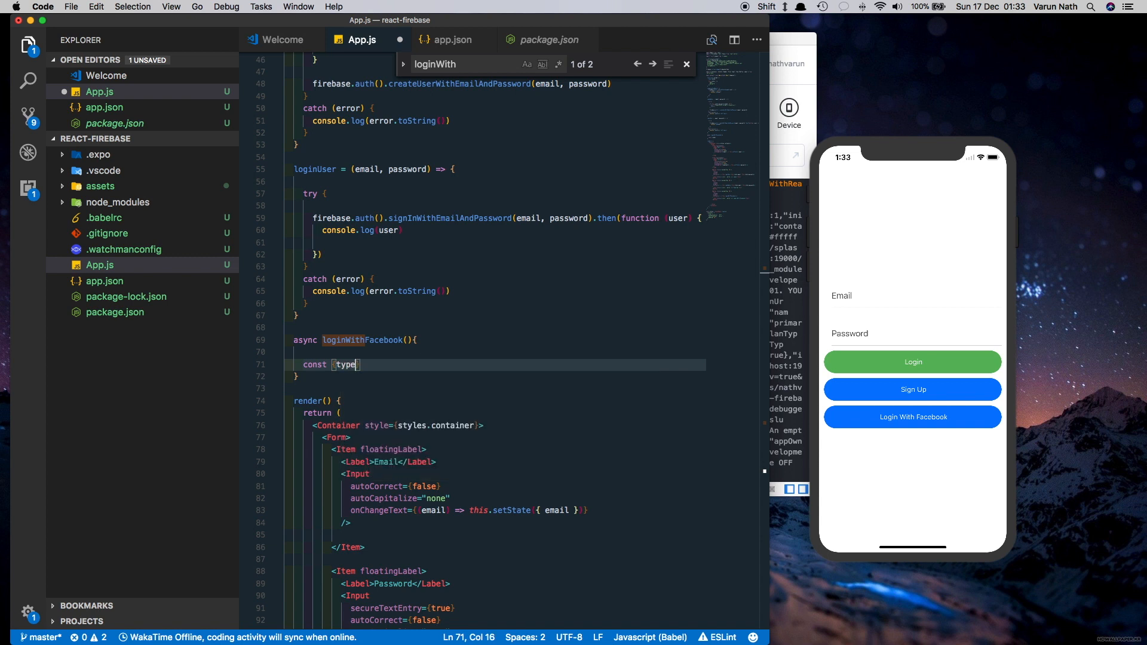
text(,token)
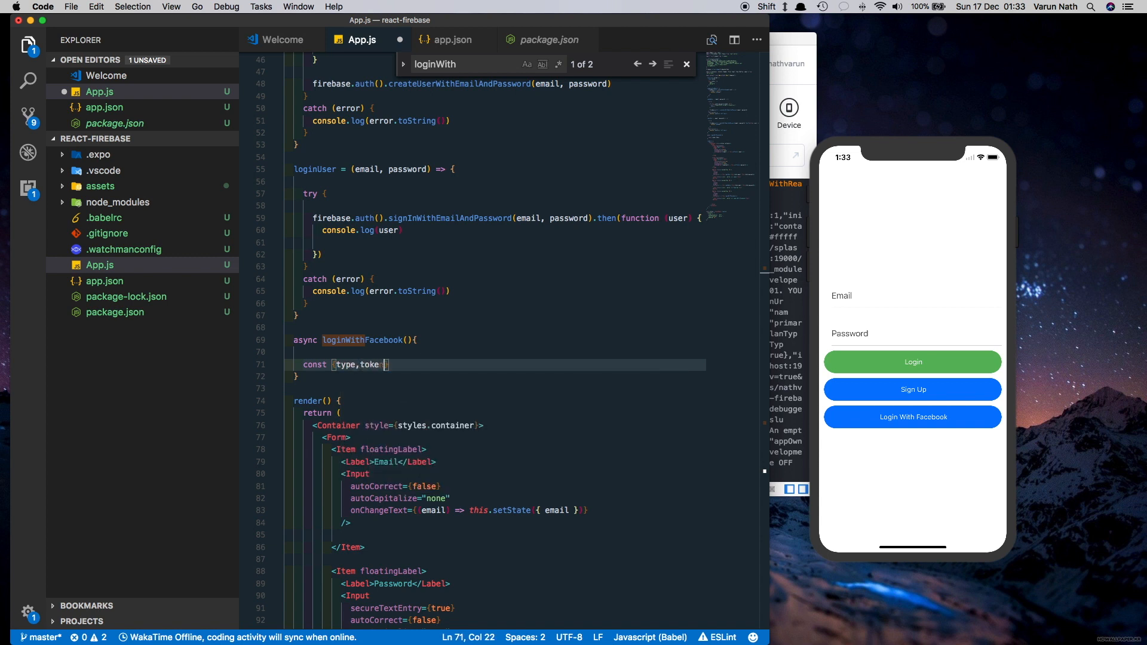
text(= a)
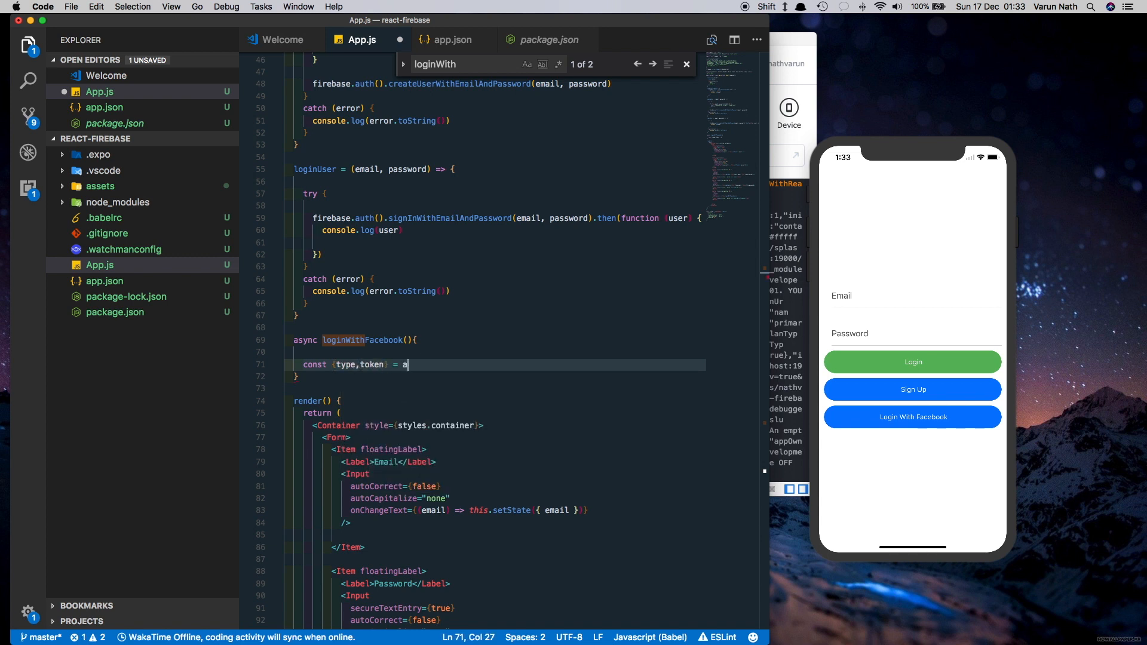
text(wait)
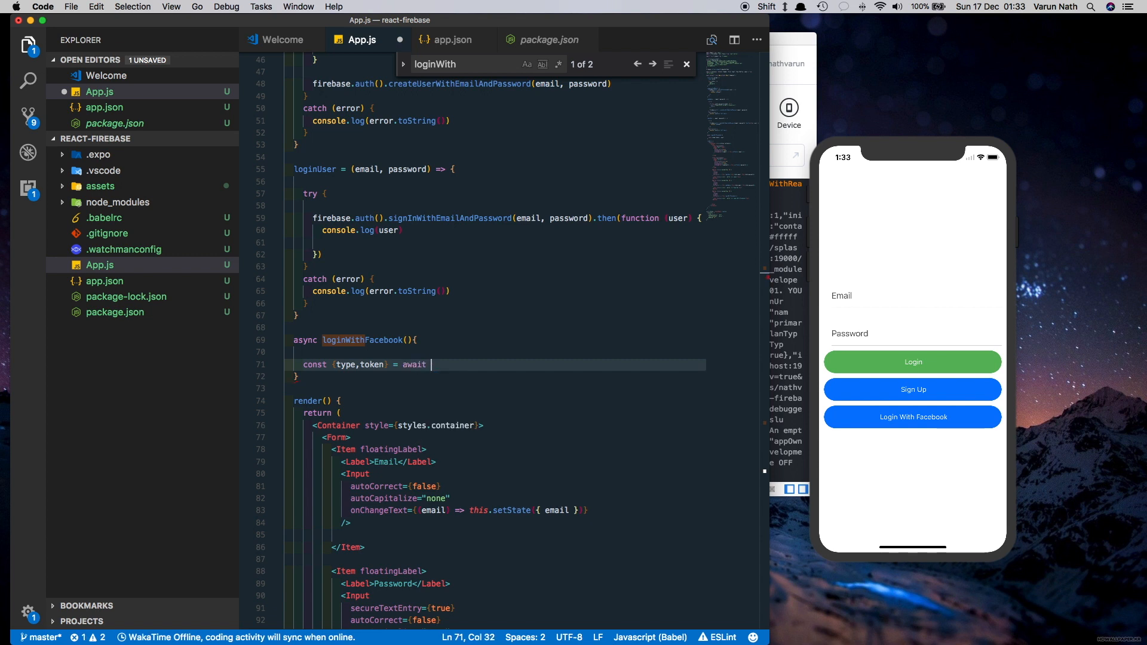
text(Expo.Facebook.loginWithReadPermission)
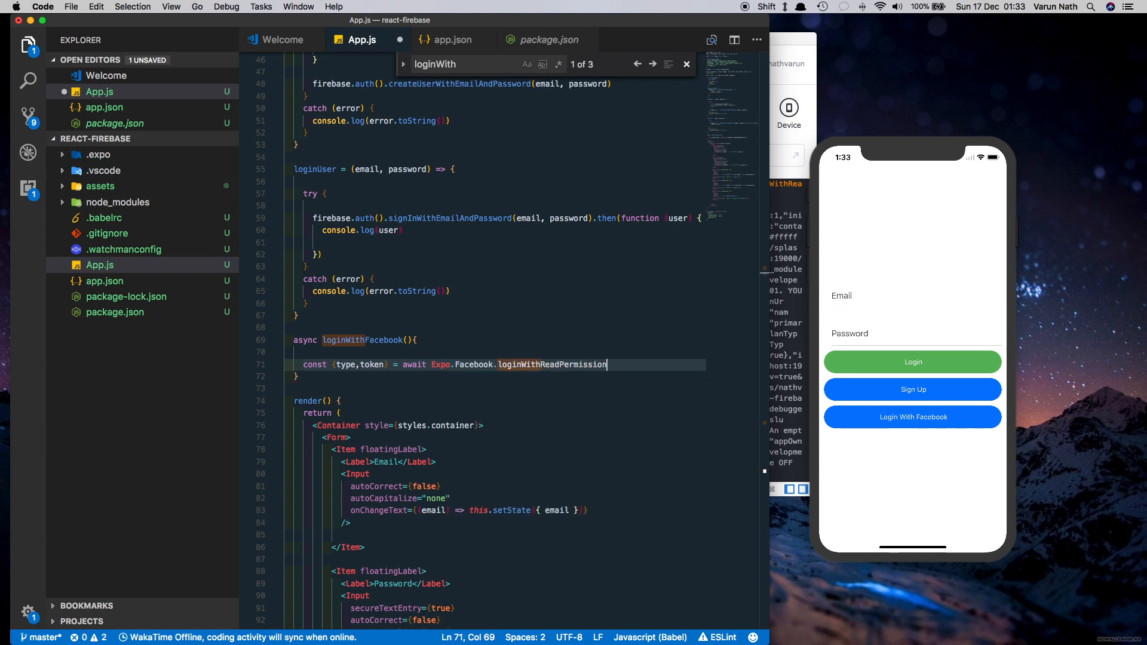
text(sAsyn('523280164705497)
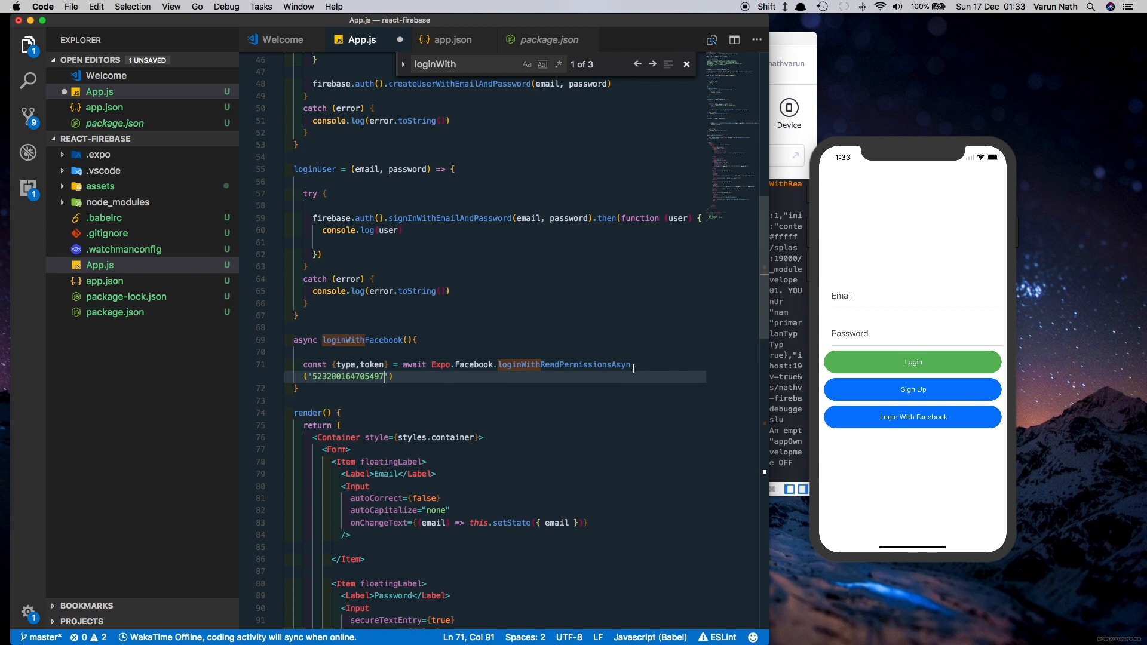
mouse_move(577, 379)
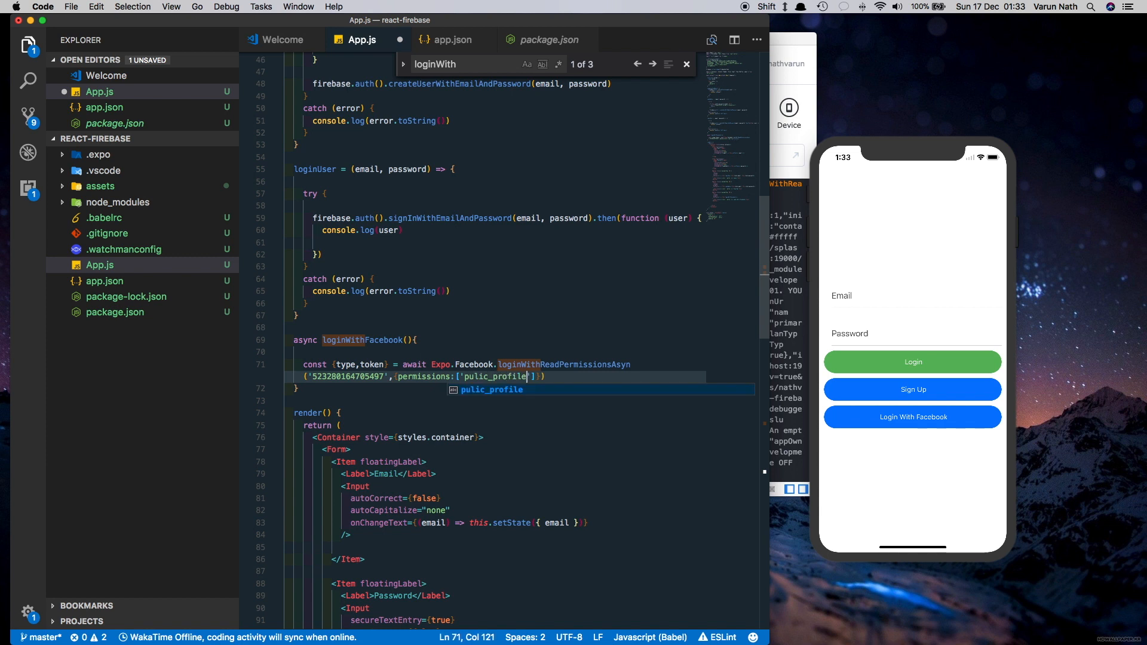
On success, build a credential with firebase.auth.FacebookAuthProvider.
text(iuf)
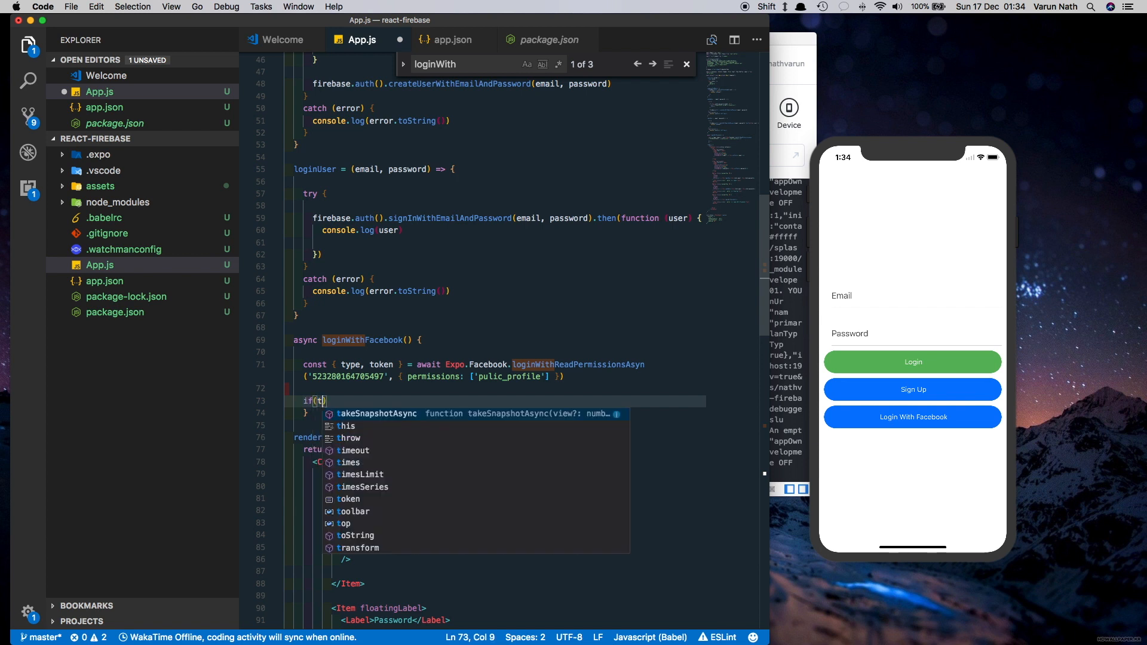
text(ype == s)
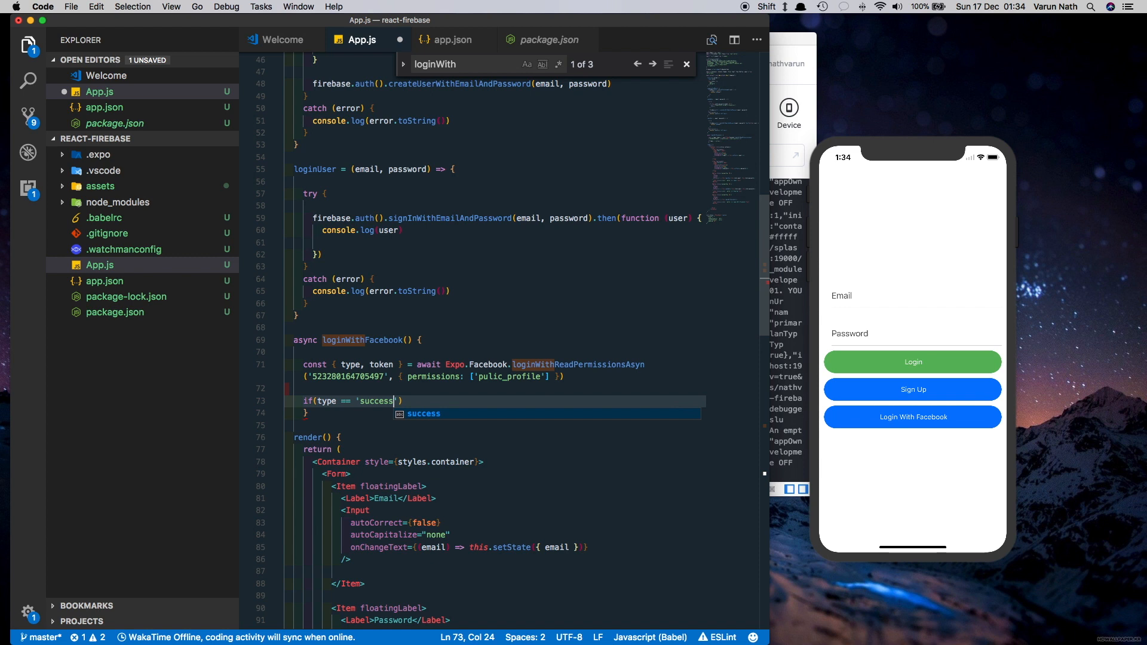
text(cn)
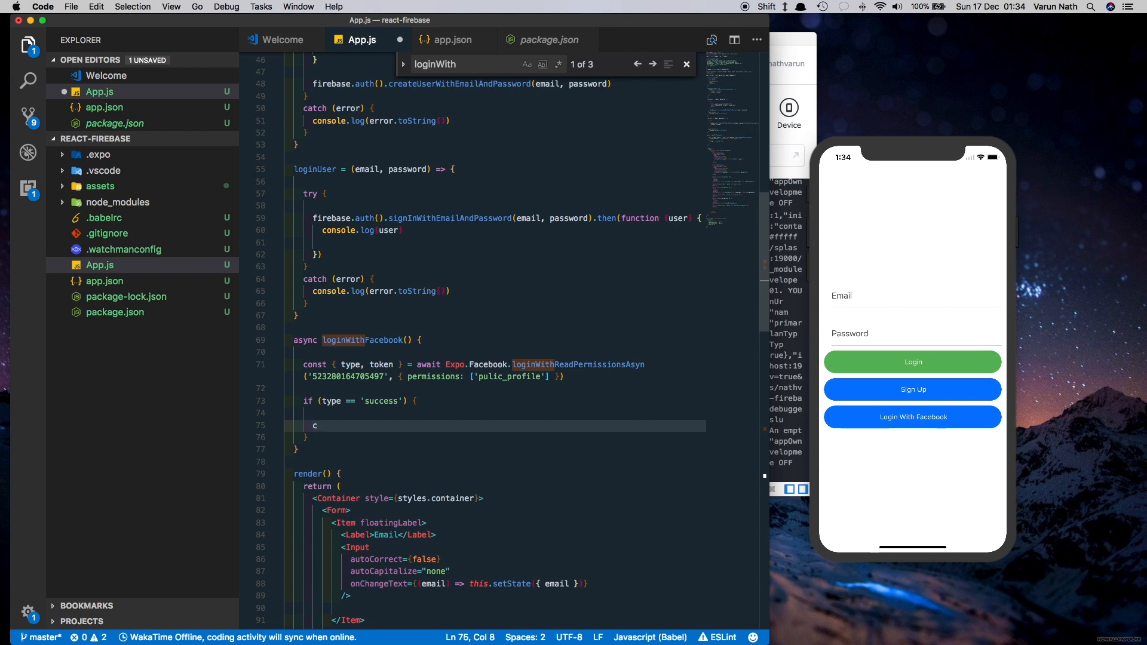
text(onst)
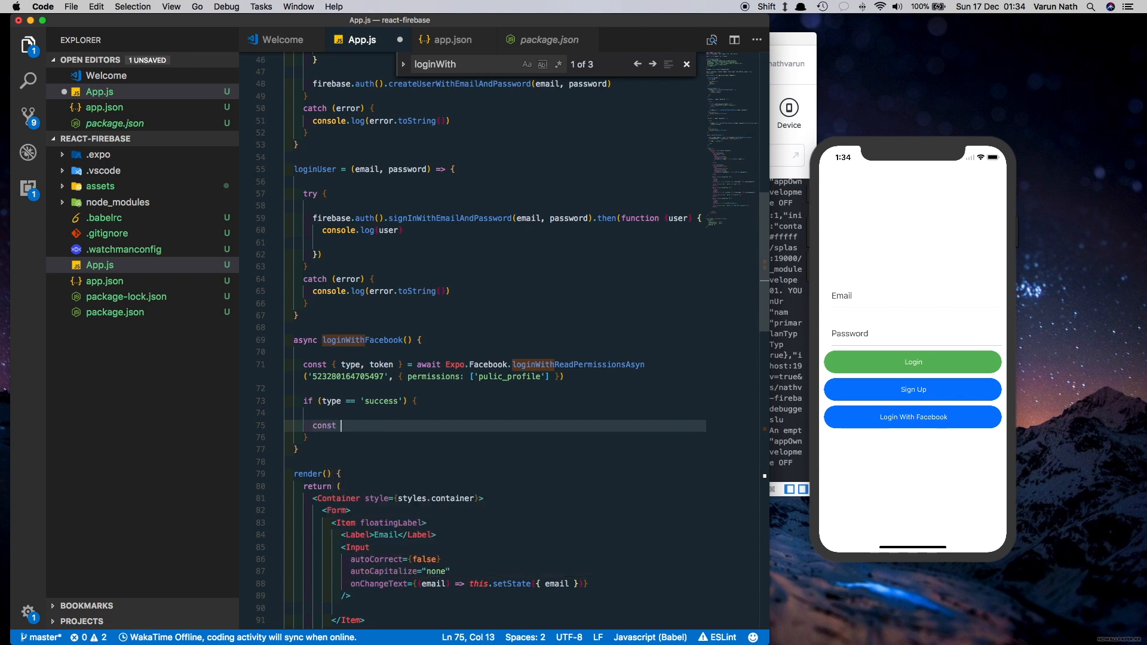
text(credential =)
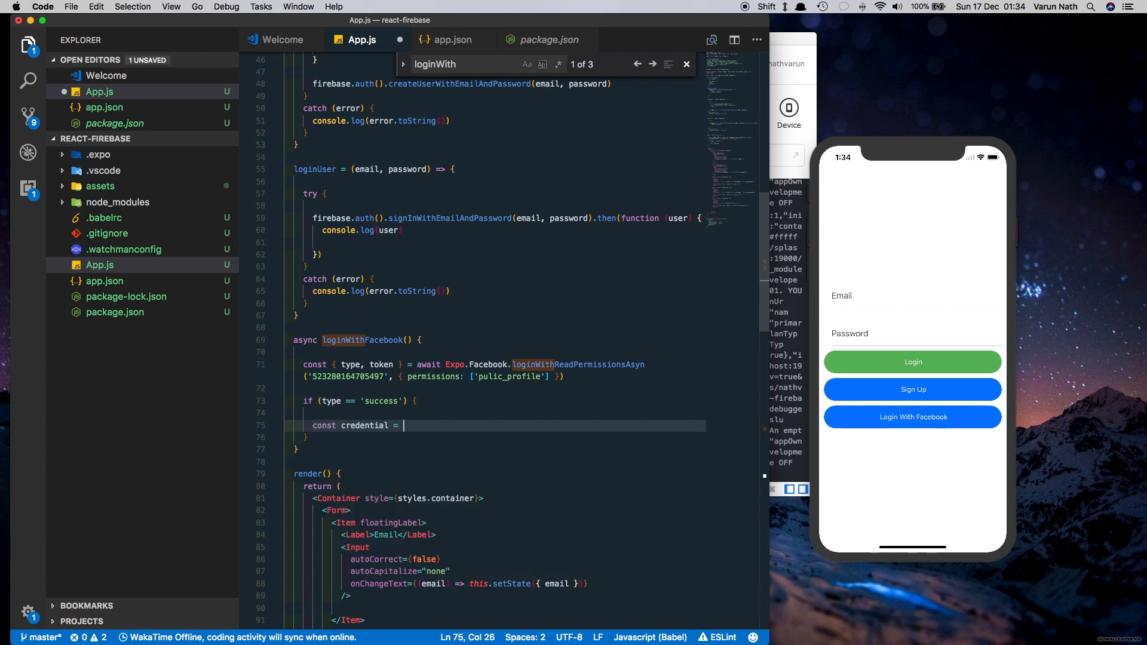
text(firebase.aut)
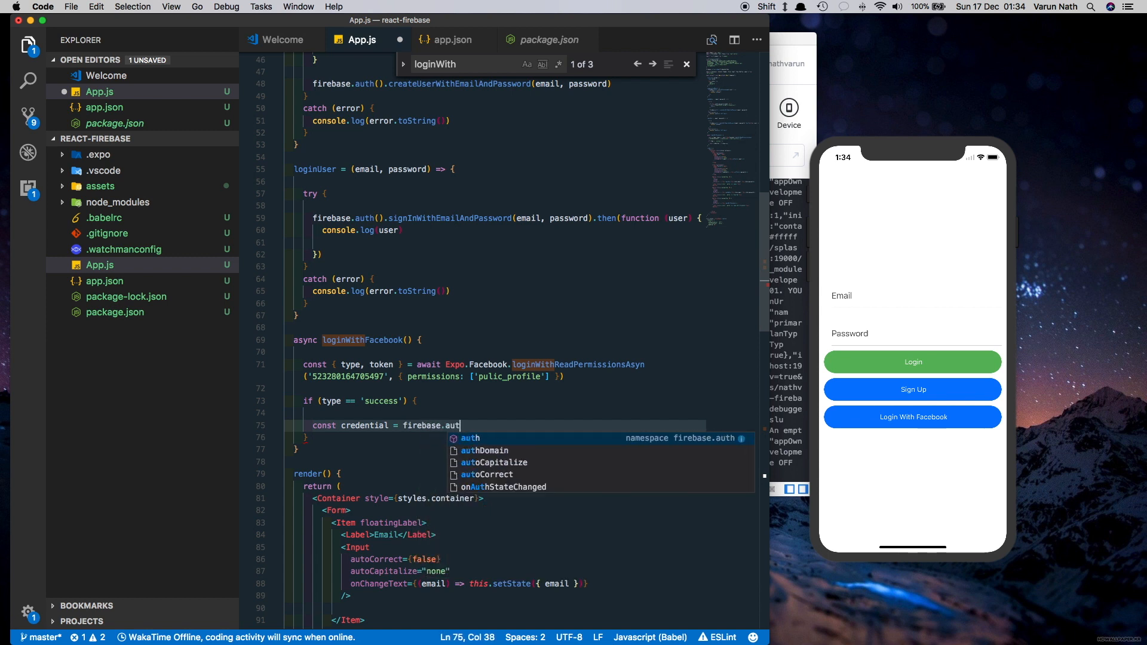
text(.FacebookAuthProvider.credential(toke)
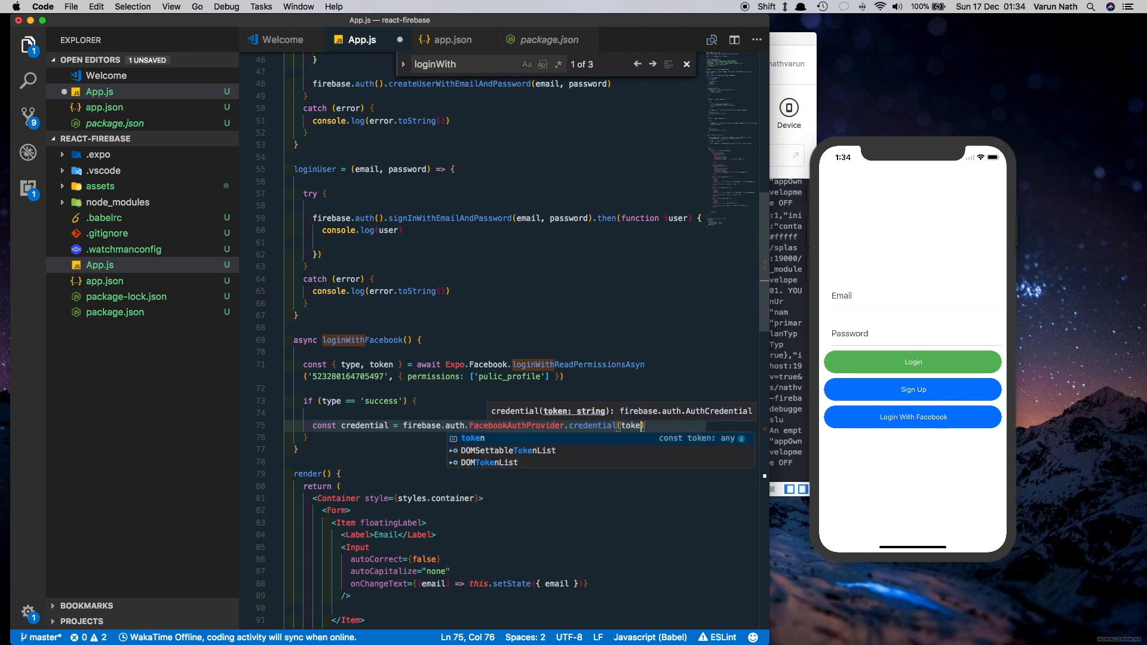
key(Enter)
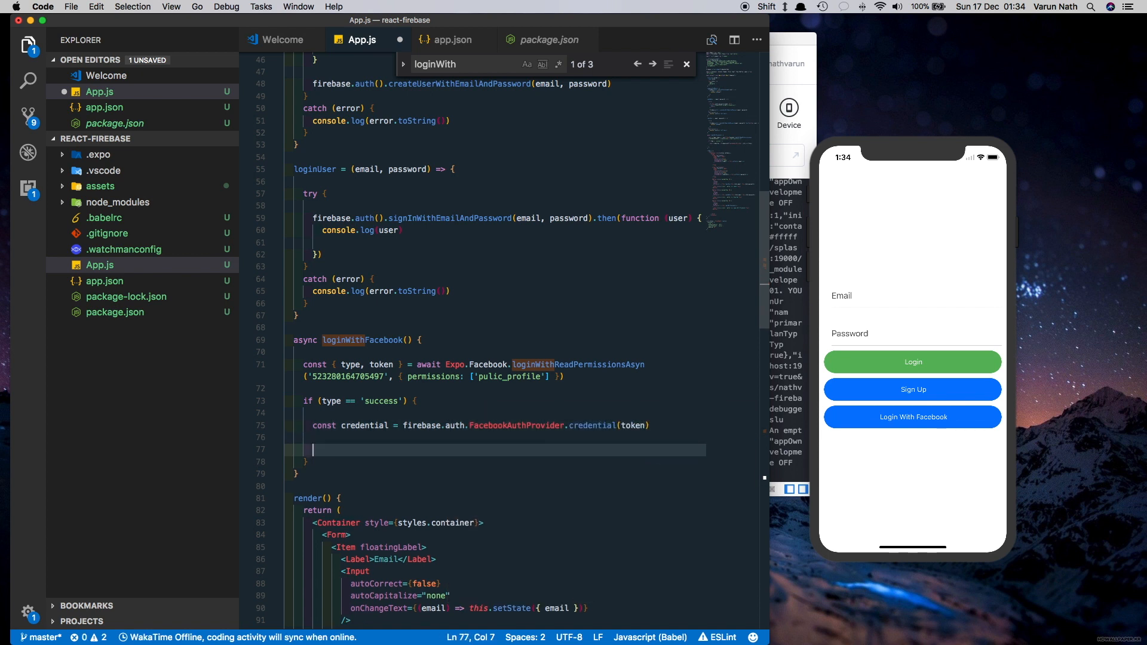
Sign into Firebase with the credential via signInWithCredential, logging errors in a catch.
text(firebase.auth(0)
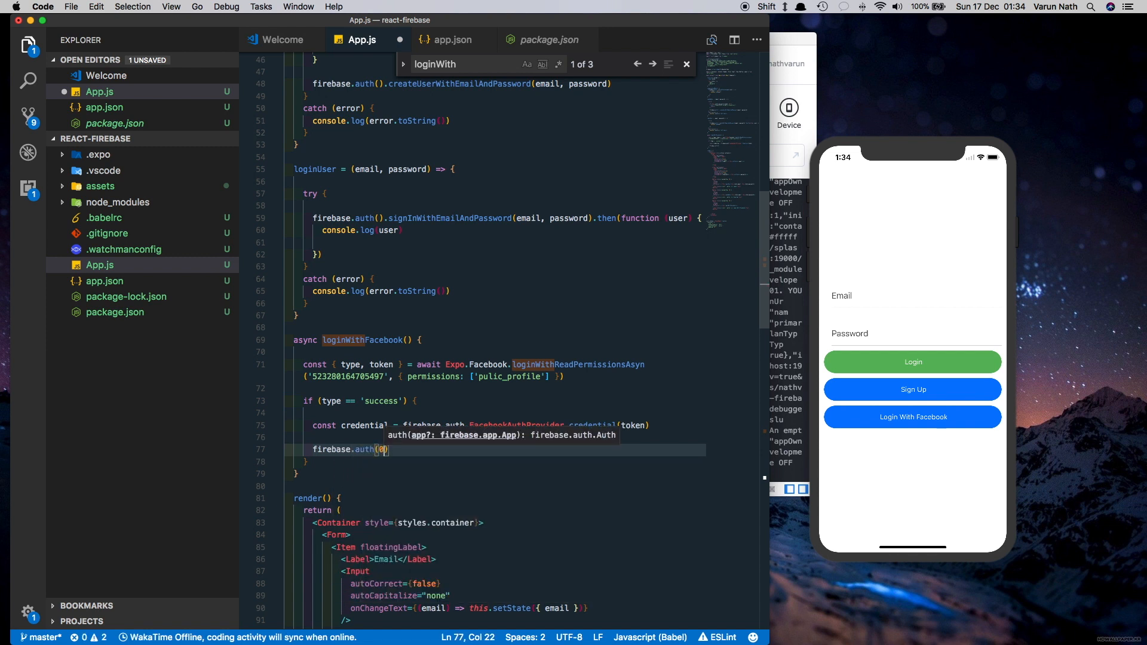
text(.)
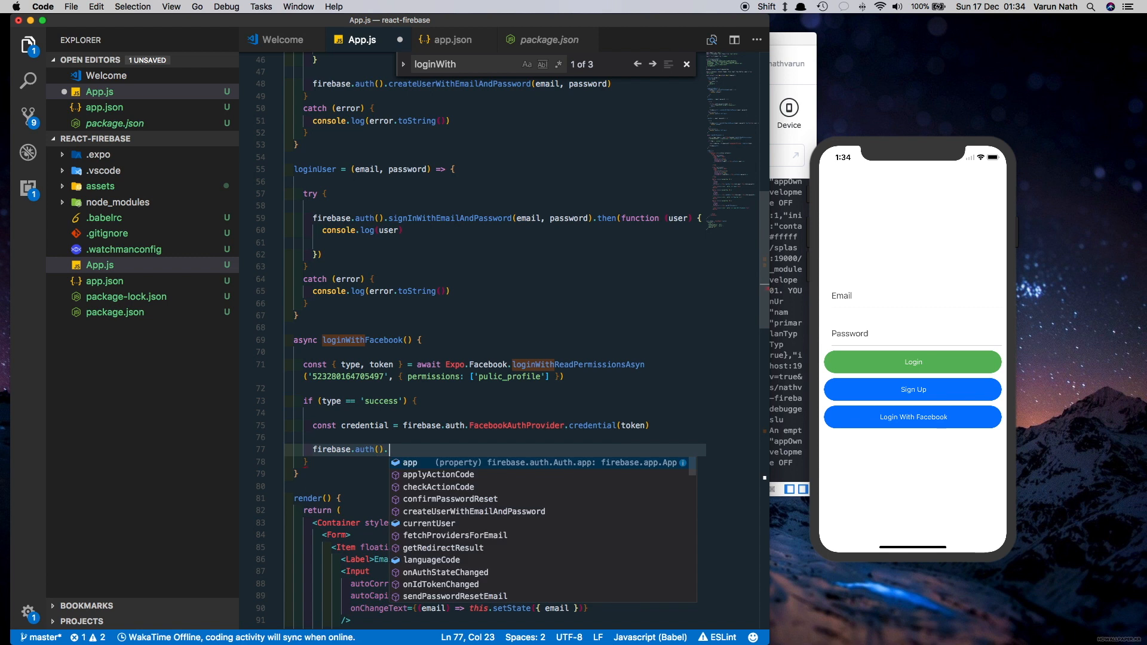
text(signInWithCredential)
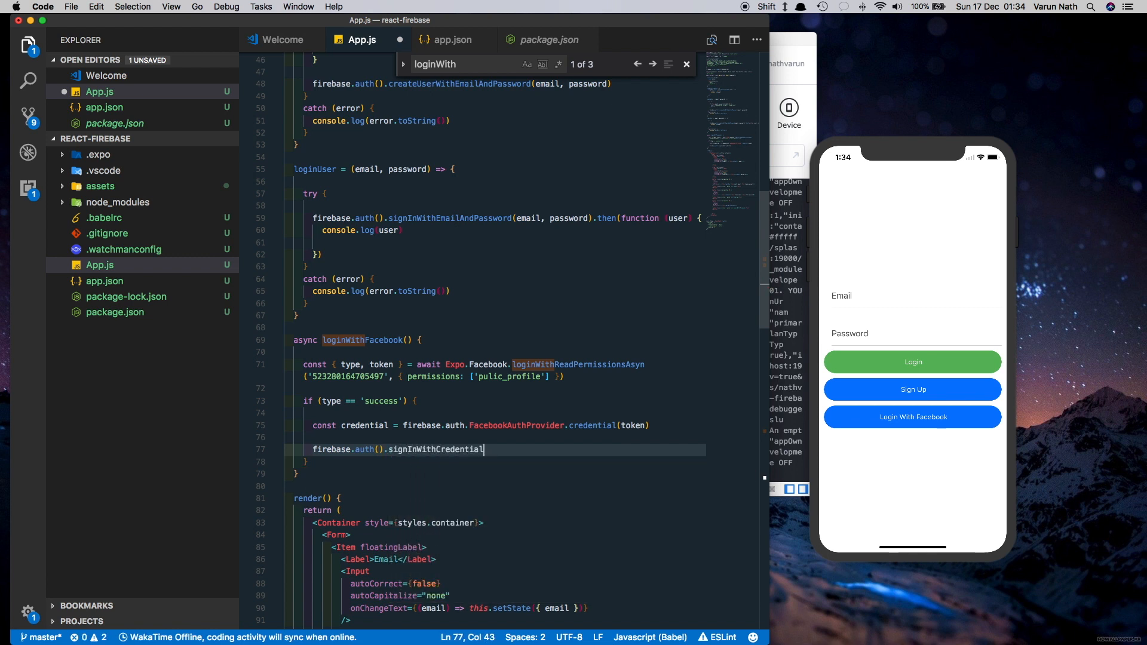
text((credential)
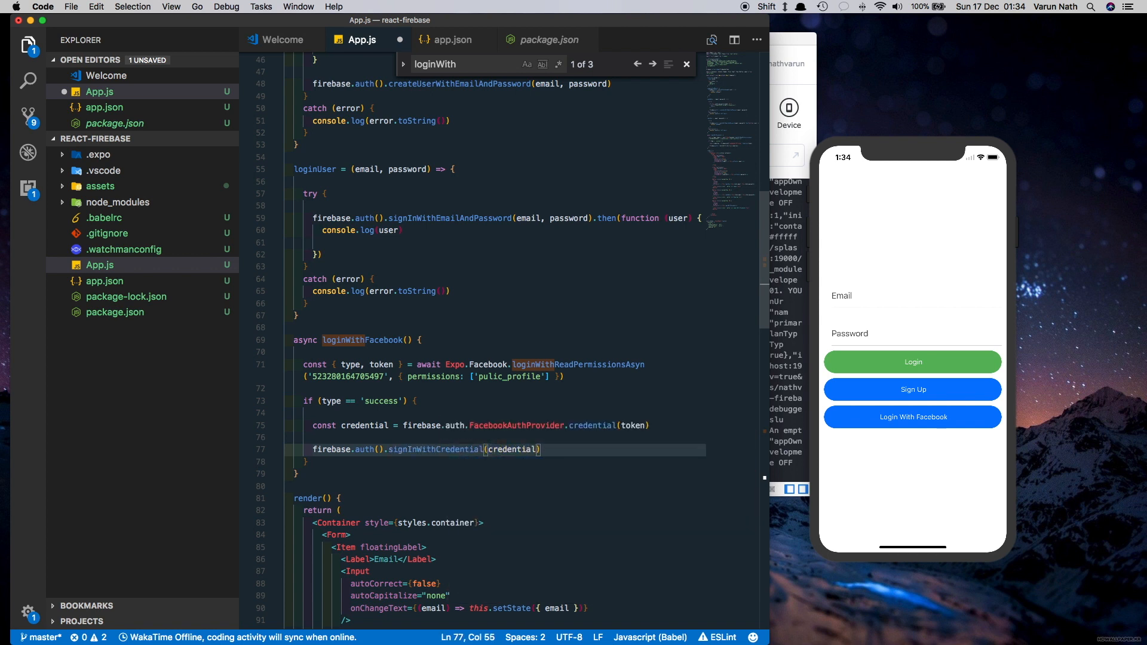
text(catch*)
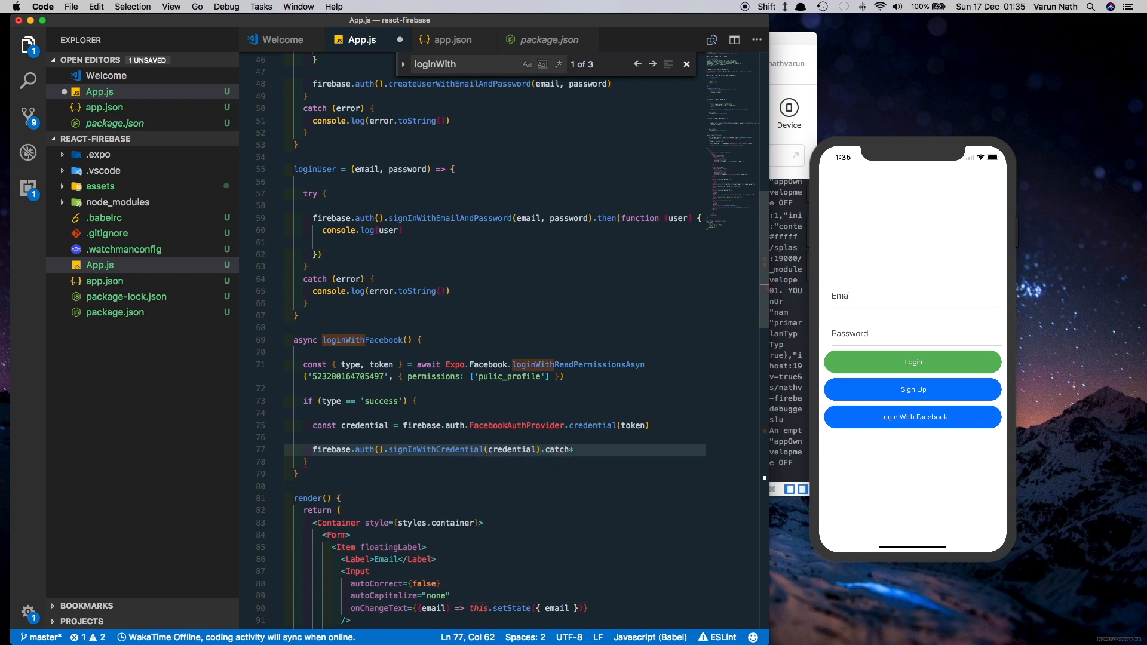
text(())
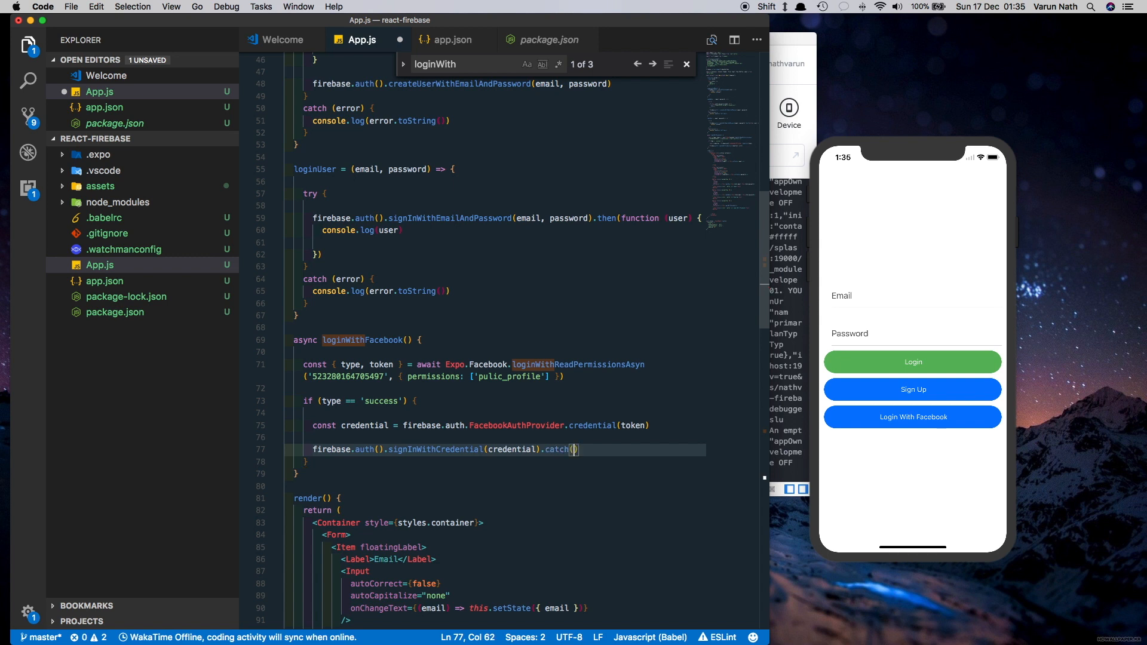
text(error)
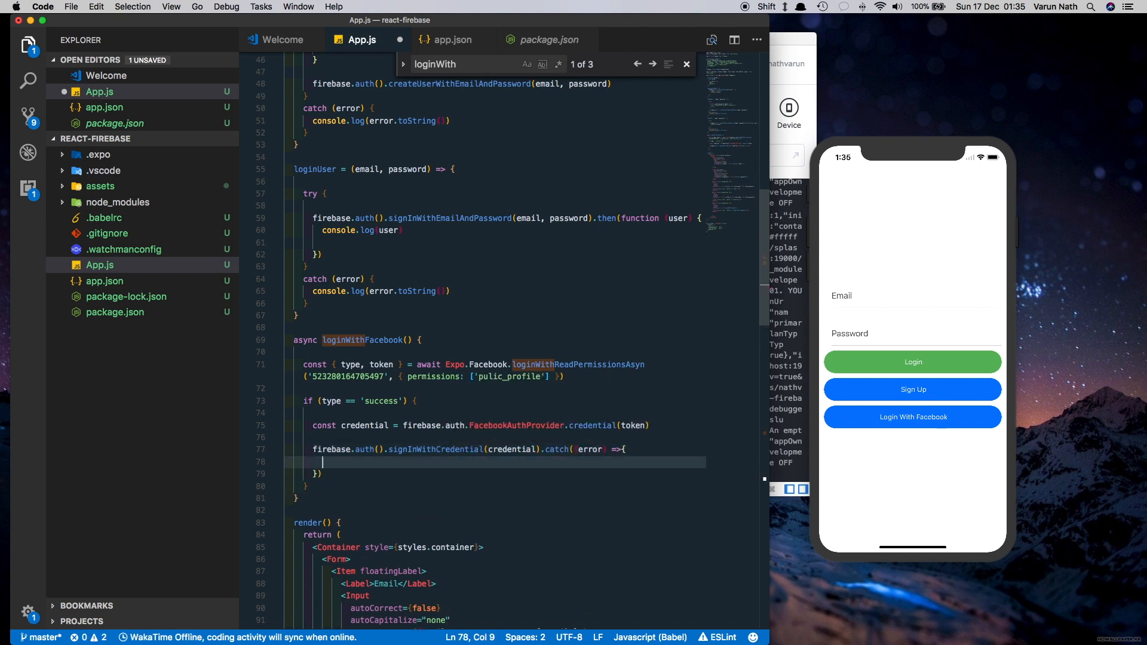
text(console1)
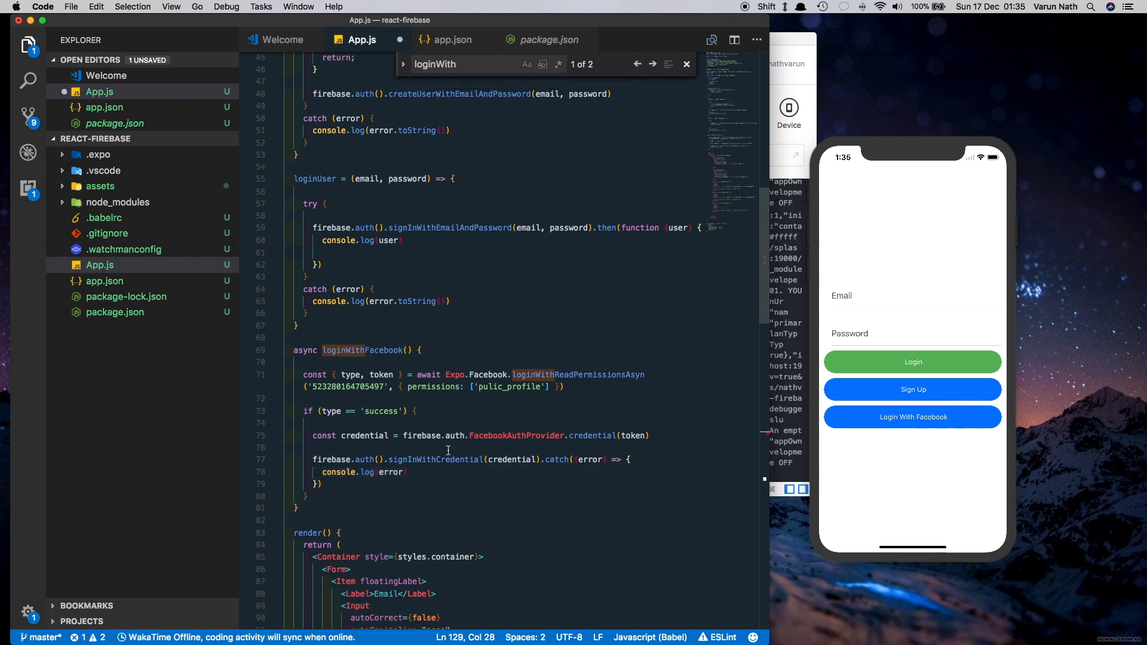
Call this.loginWithFacebook() in the Login With Facebook button's onPress handler.
scroll(down, 3)
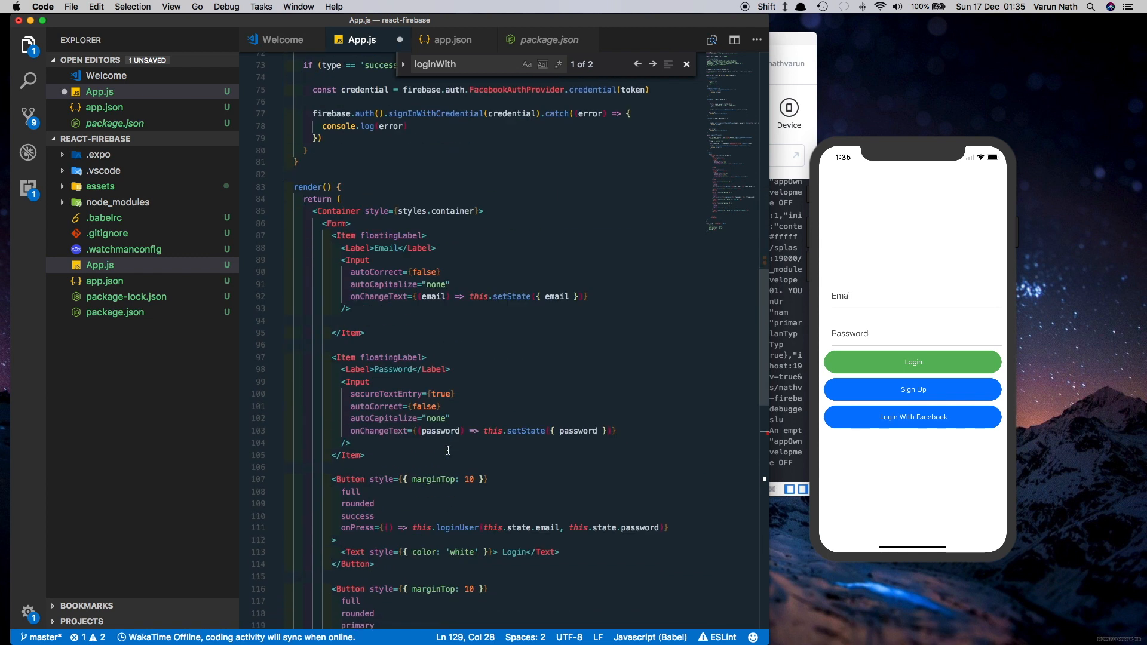
scroll(down, 3)
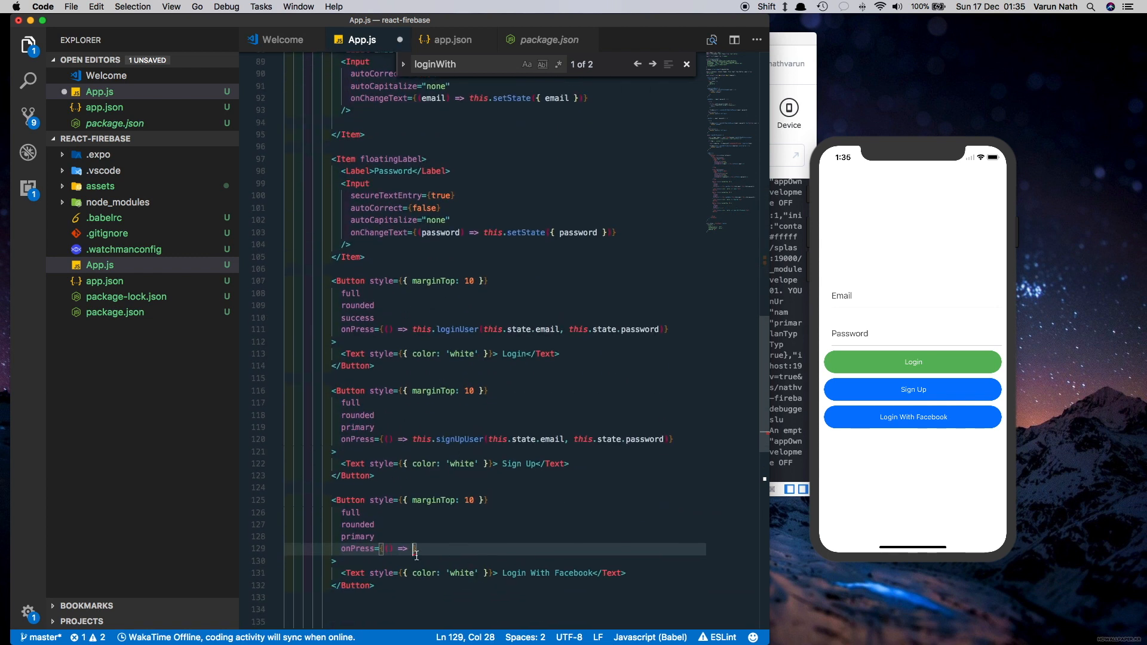
text(this.log)
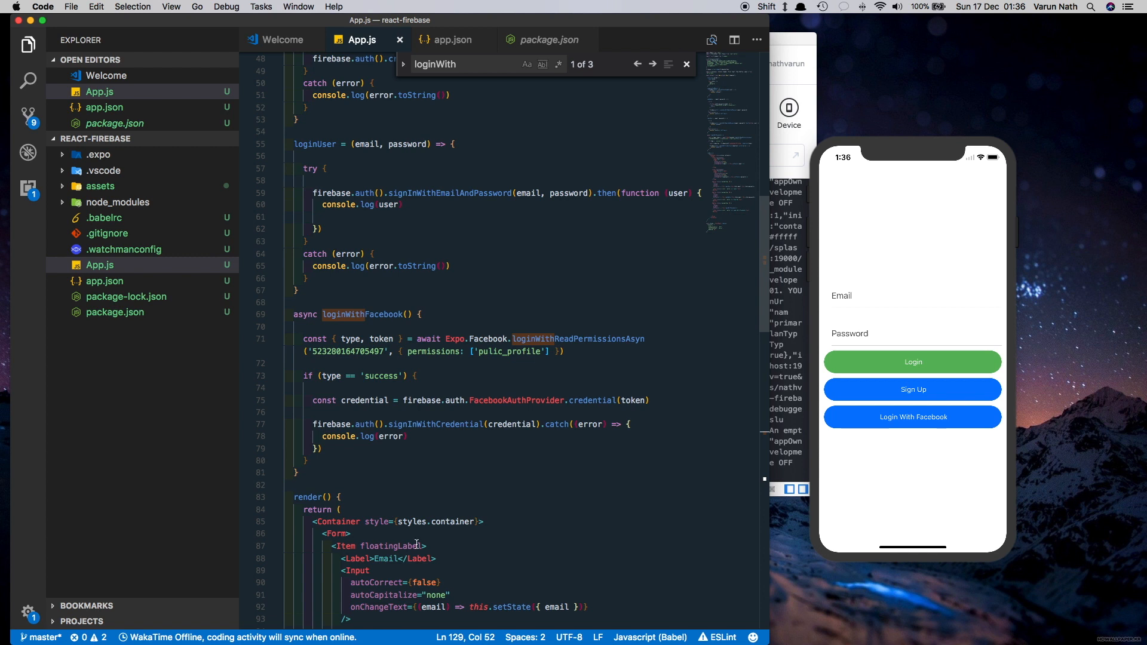
mouse_move(411, 361)
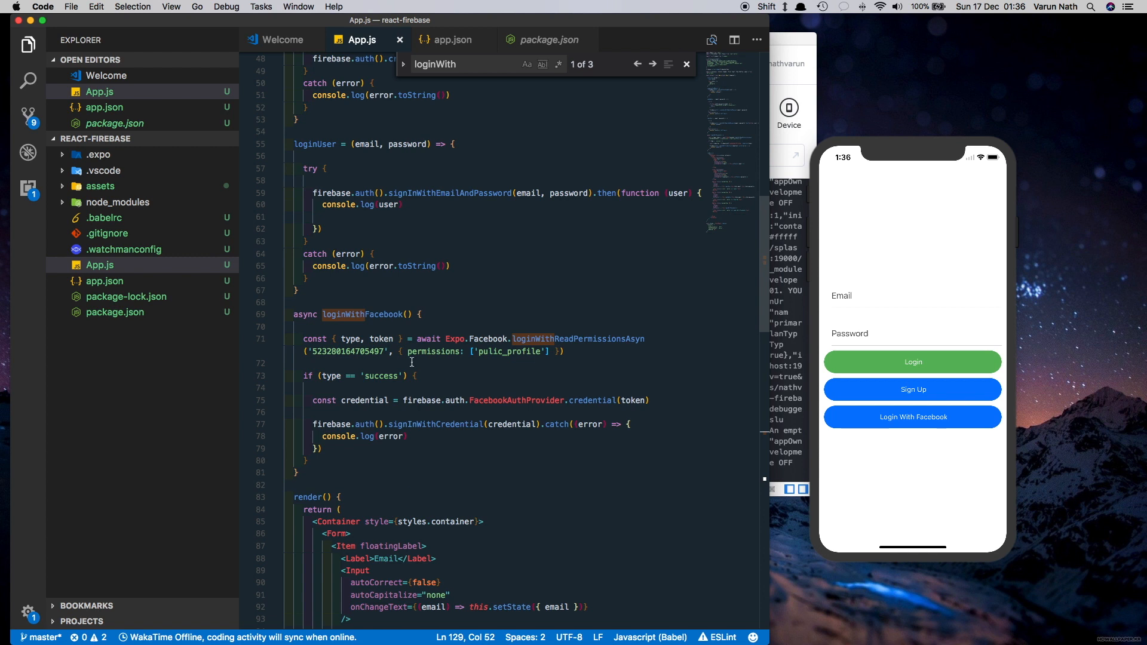
Add componentDidMount using firebase.auth().onAuthStateChanged to console.log a non-null user.
scroll(up, 3)
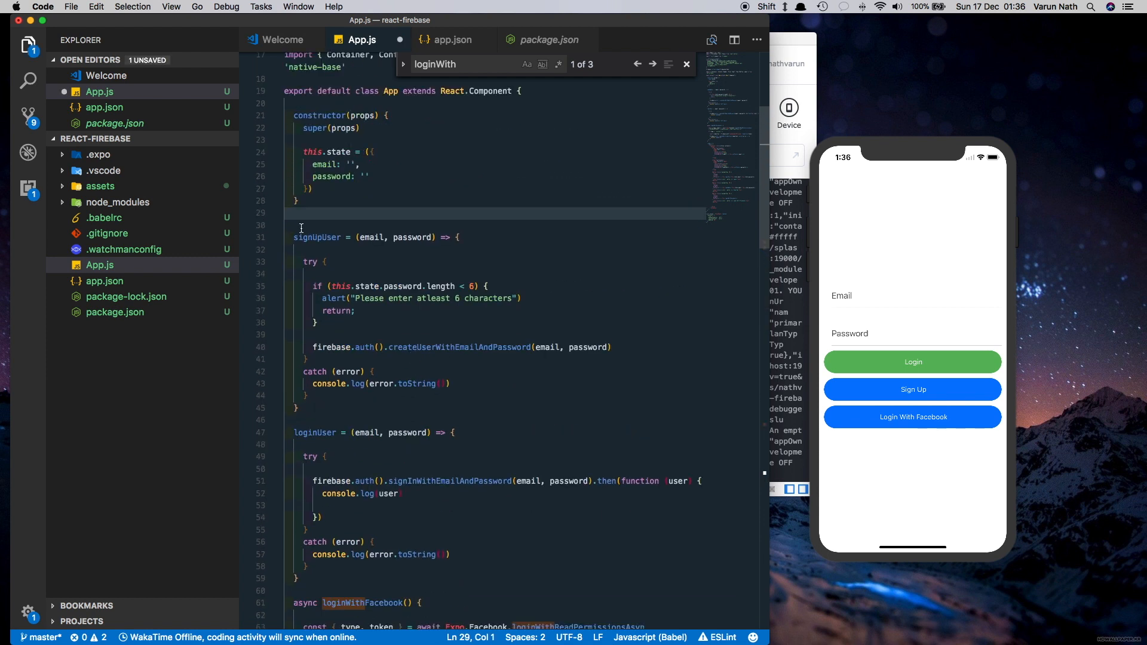
text(componentDidMount(){)
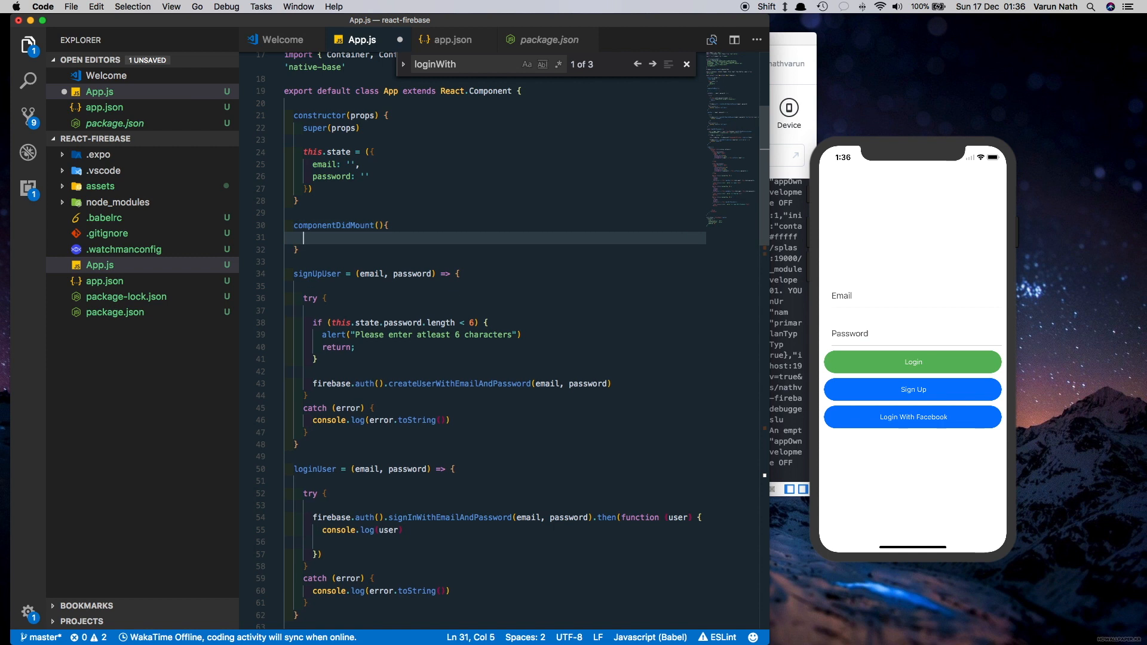
text(firebase.auth*(,)
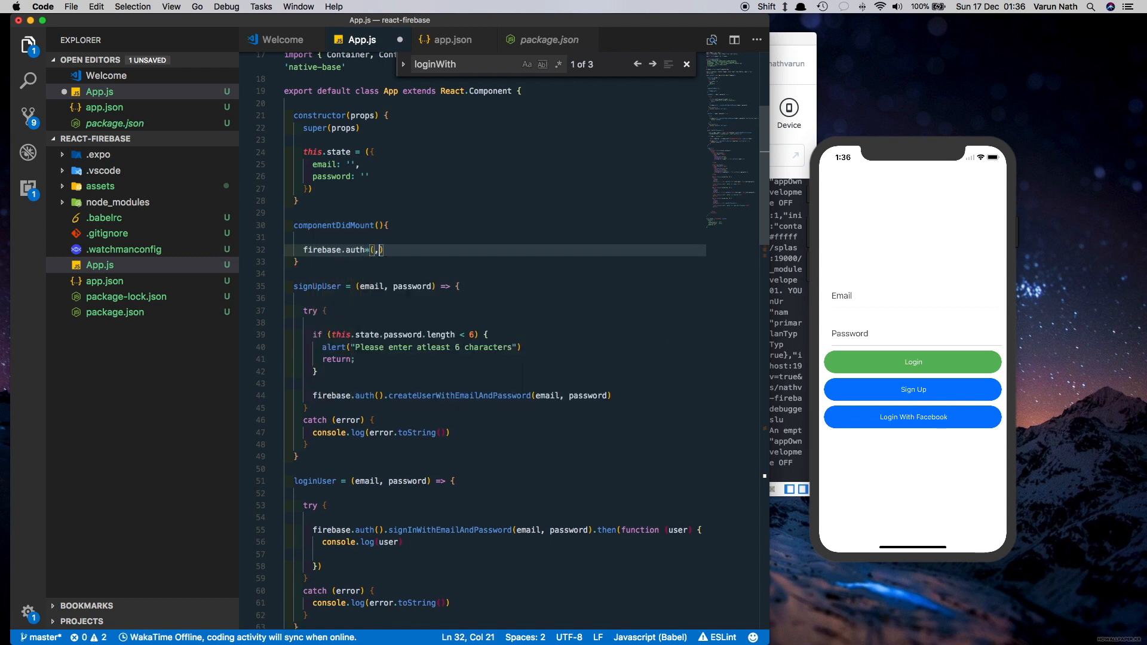
key(Backspace)
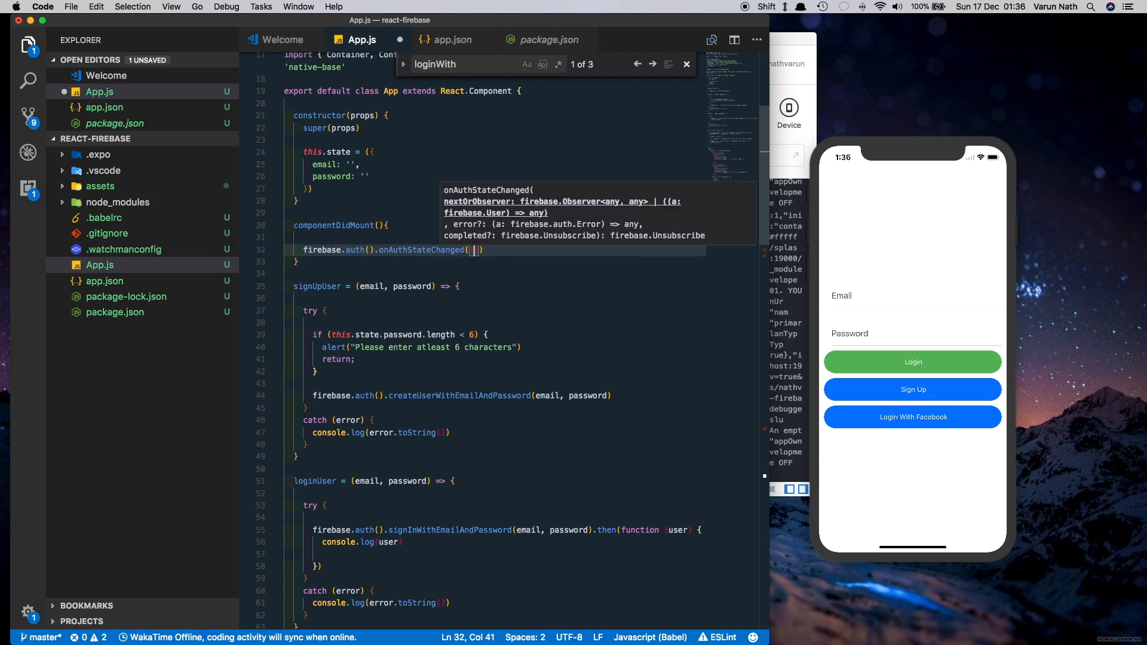
text(user => {)
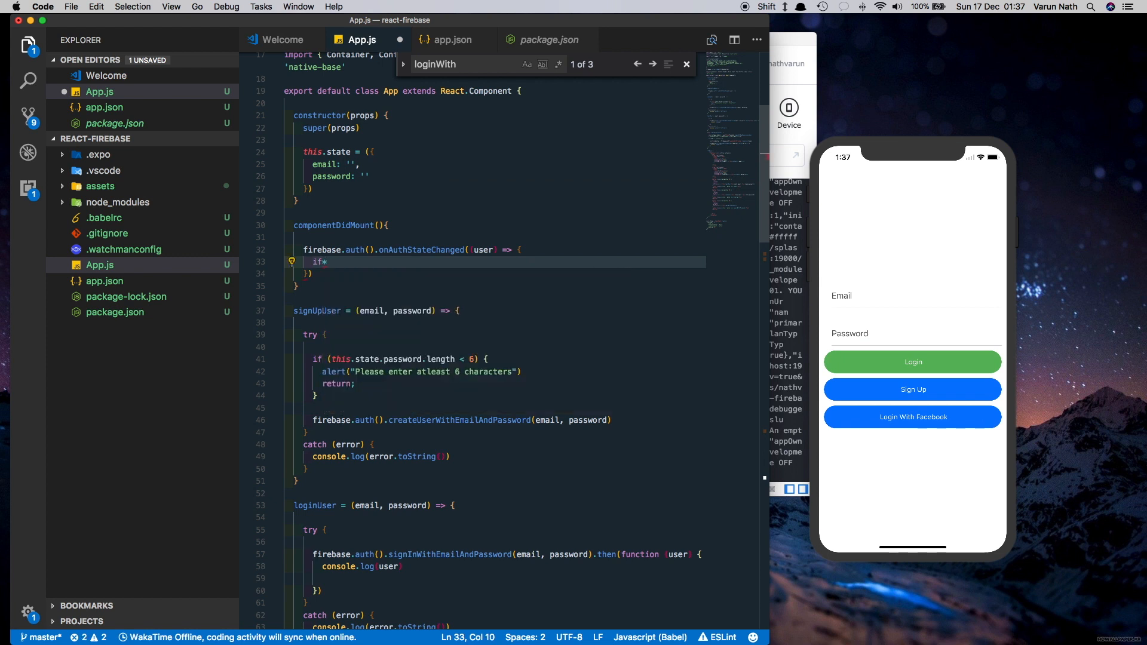
text(user)
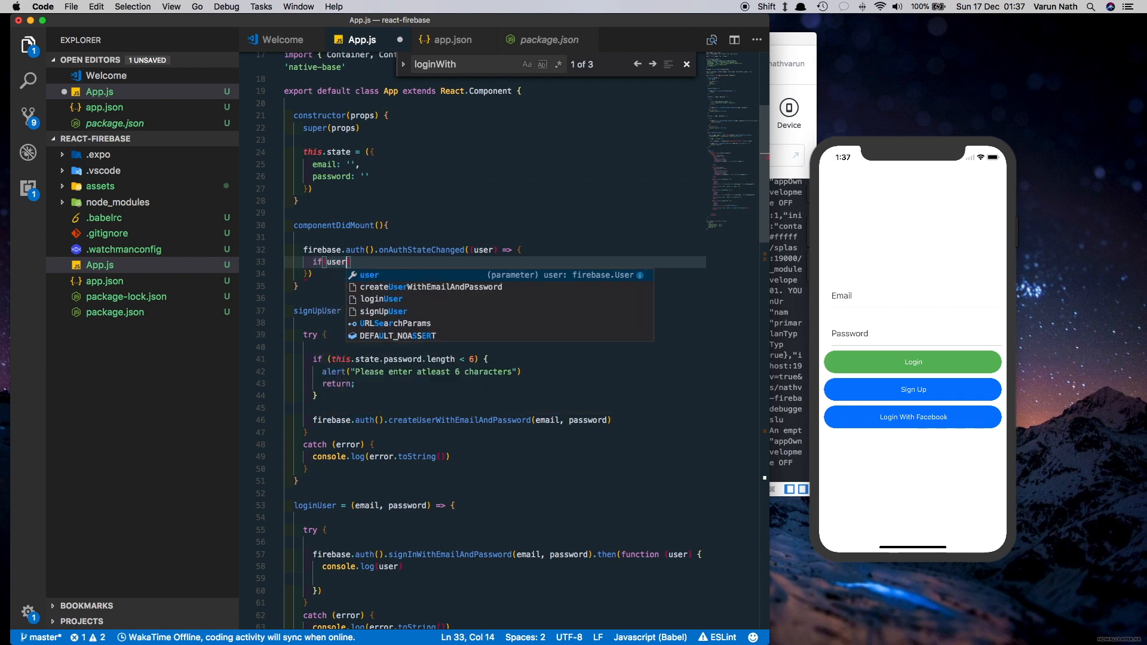
text(!= ni)
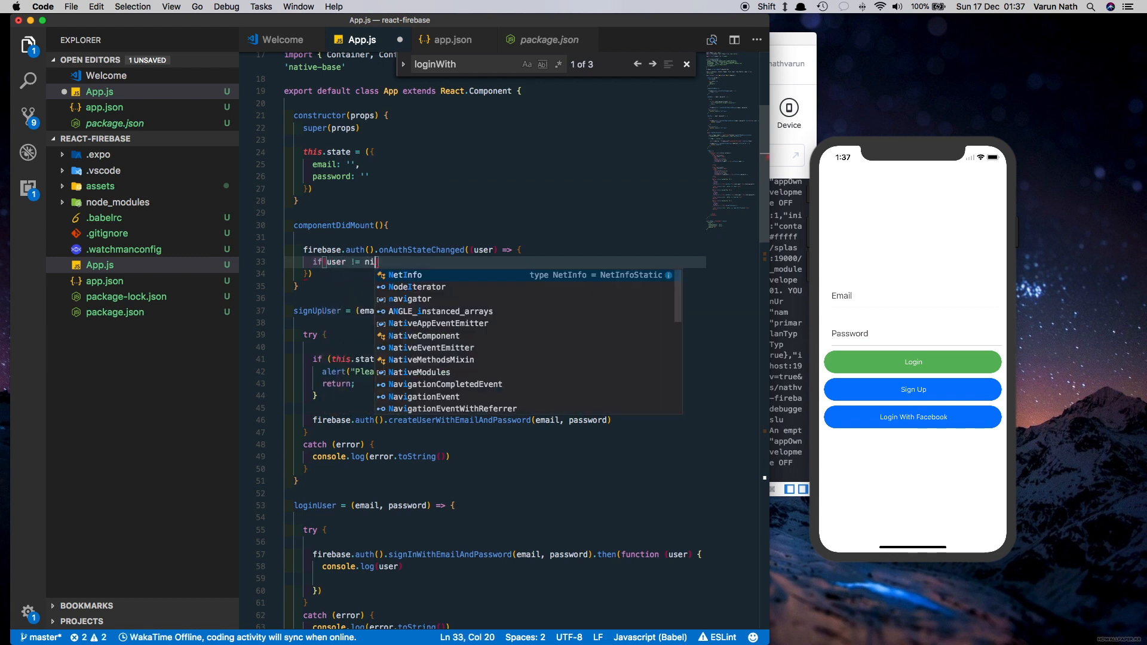
text(ull)
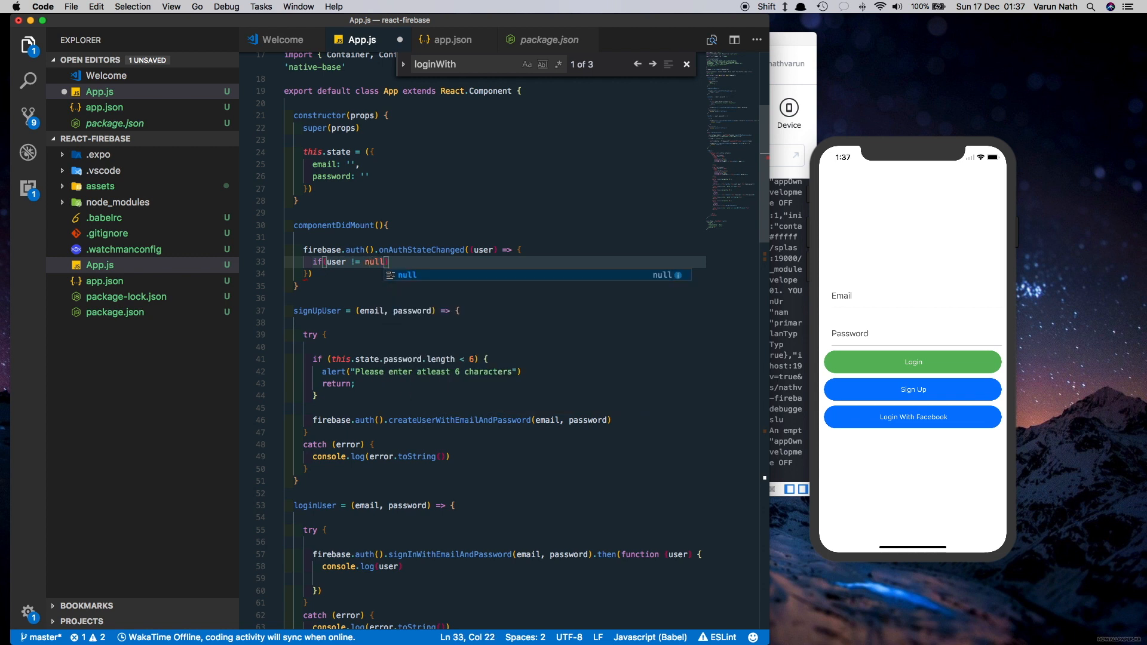
text(console.log(user)
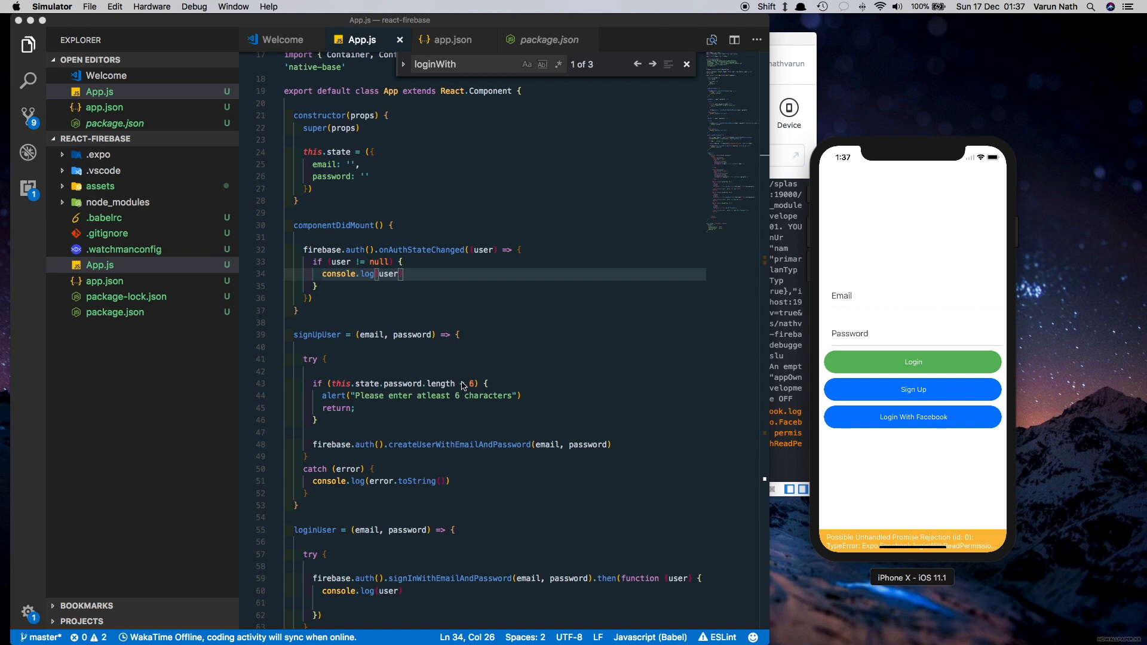
Correct logInWithReadPermissionsAsync and 'public_profile', then start Facebook login in the simulator.
scroll(down, 3)
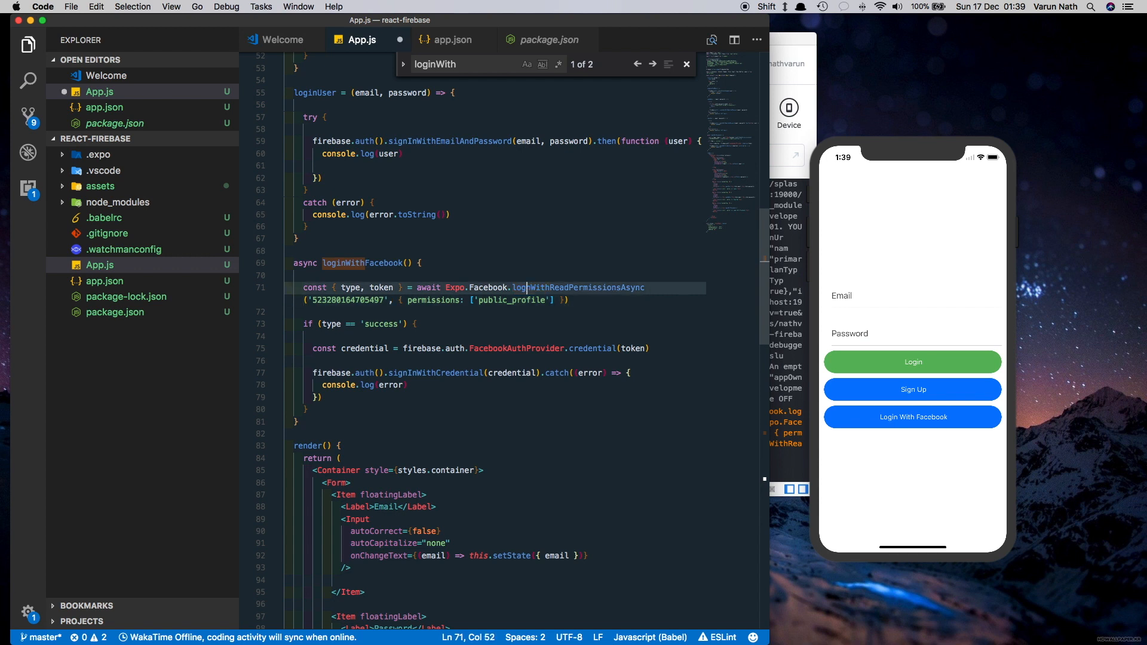
click(651, 64)
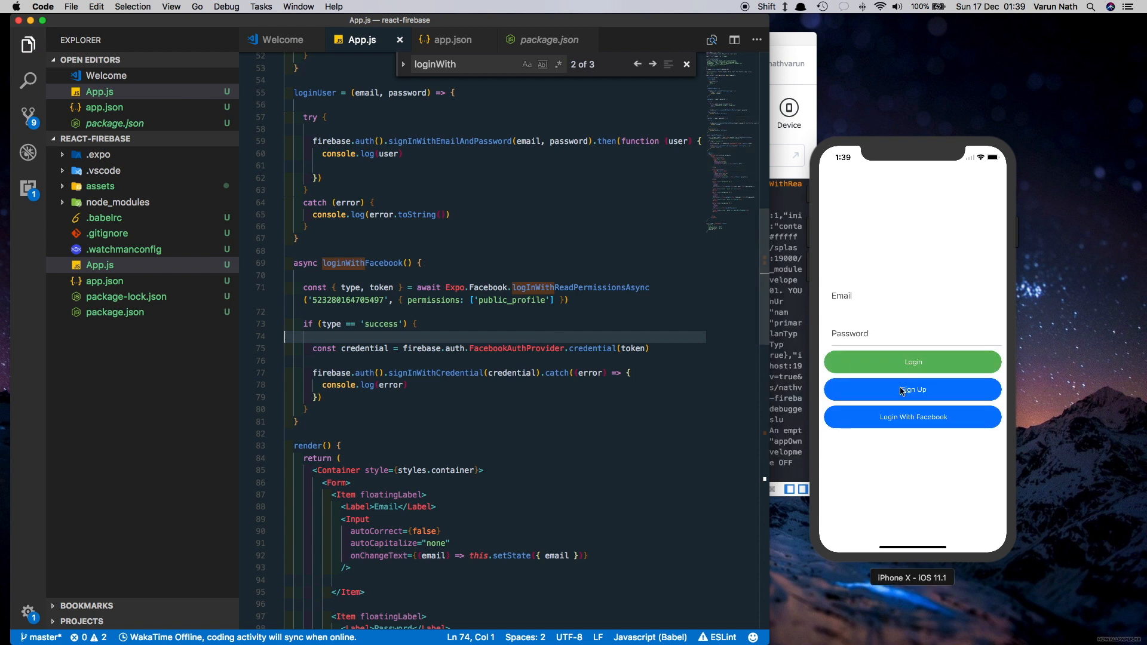
click(912, 417)
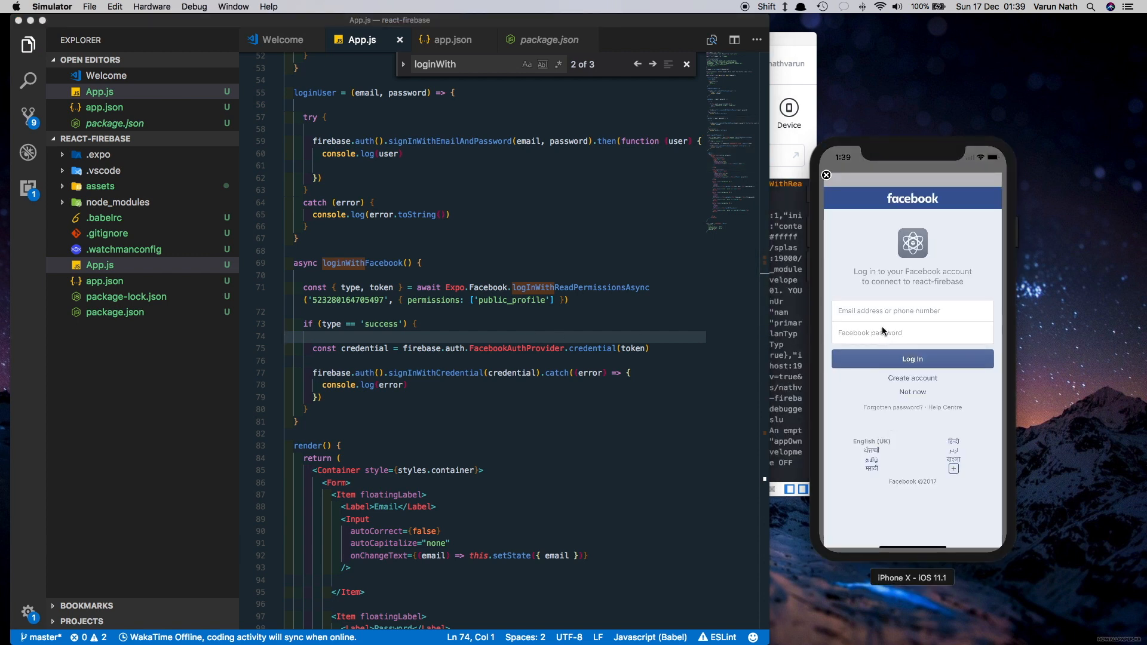
click(912, 310)
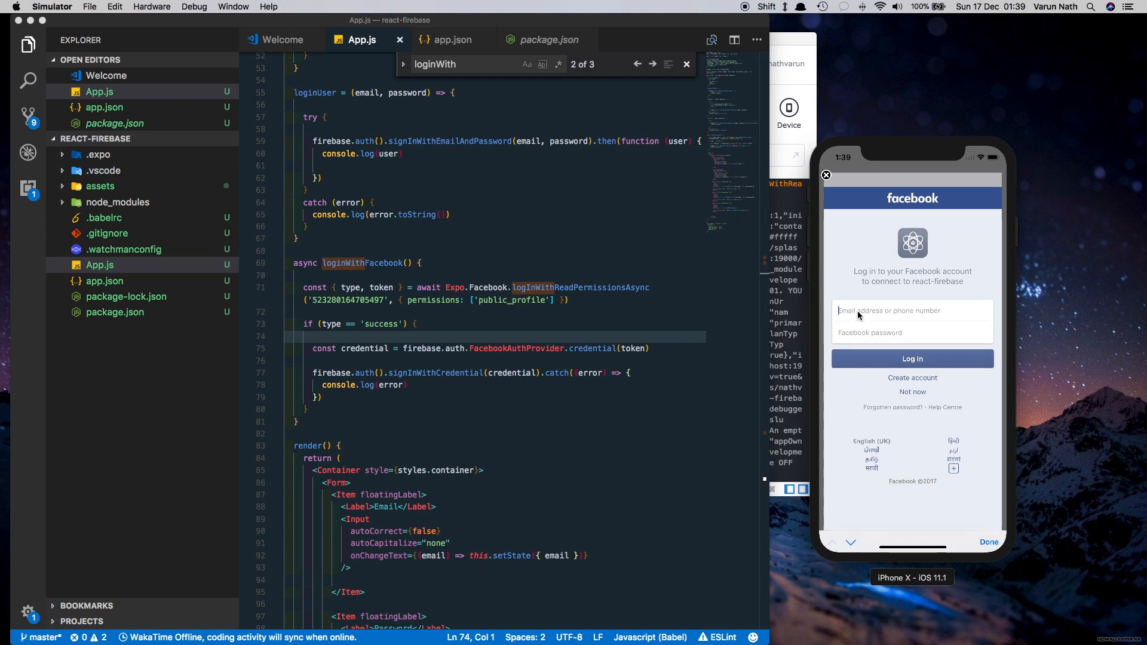
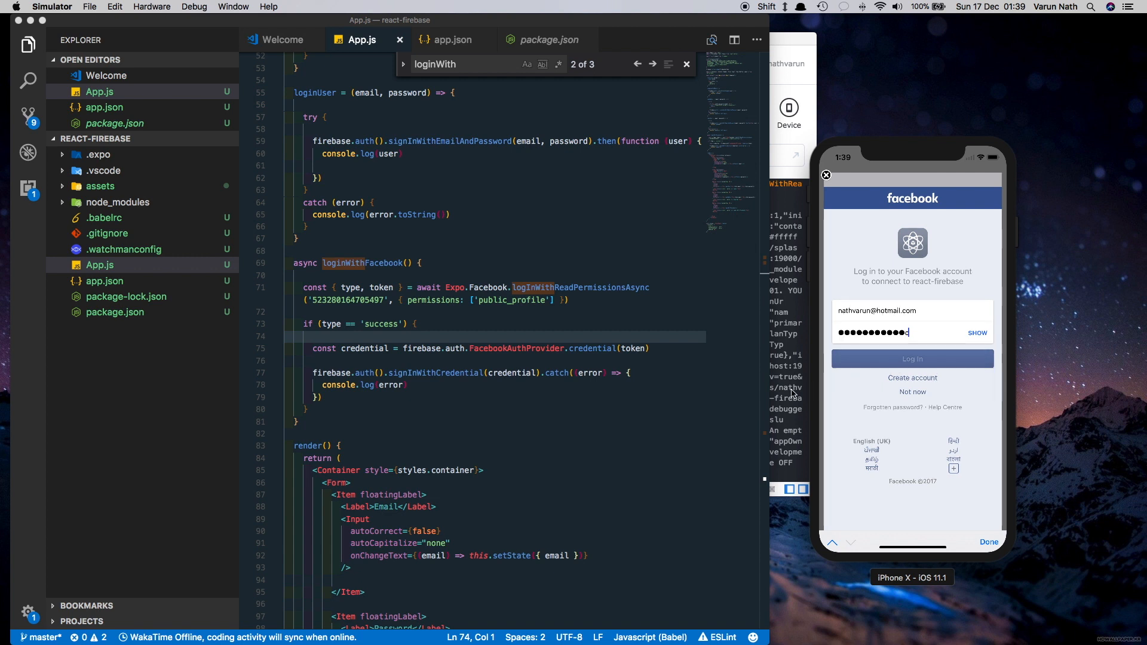
click(912, 359)
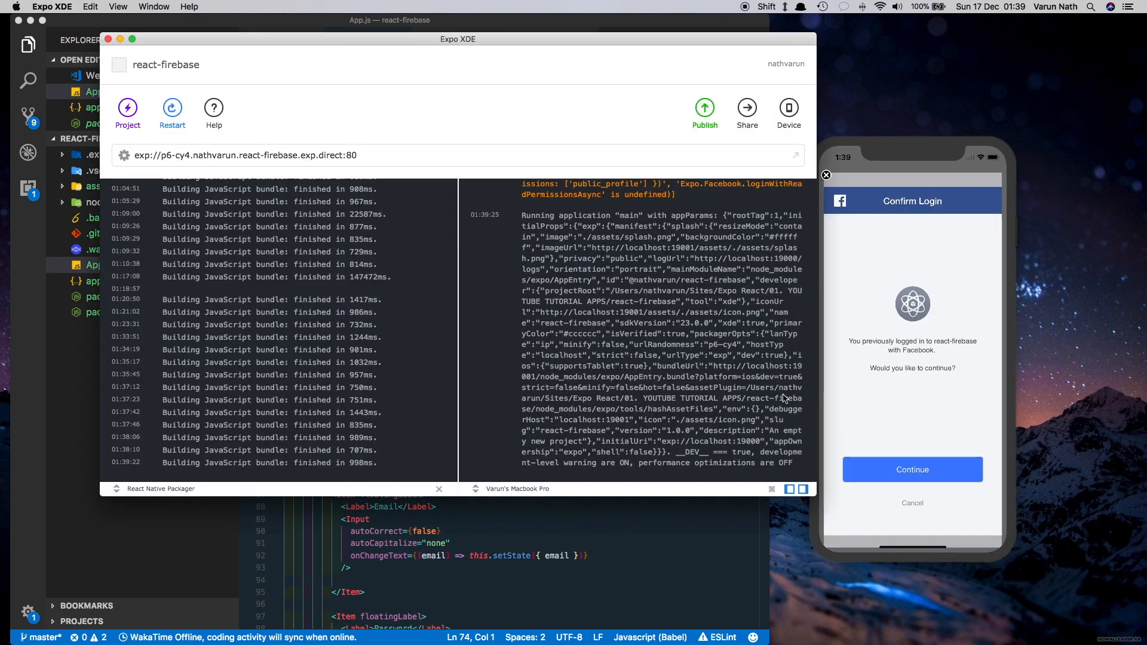
Continue the Facebook login and scroll the Expo XDE log to the signed-in Firebase user object.
click(912, 469)
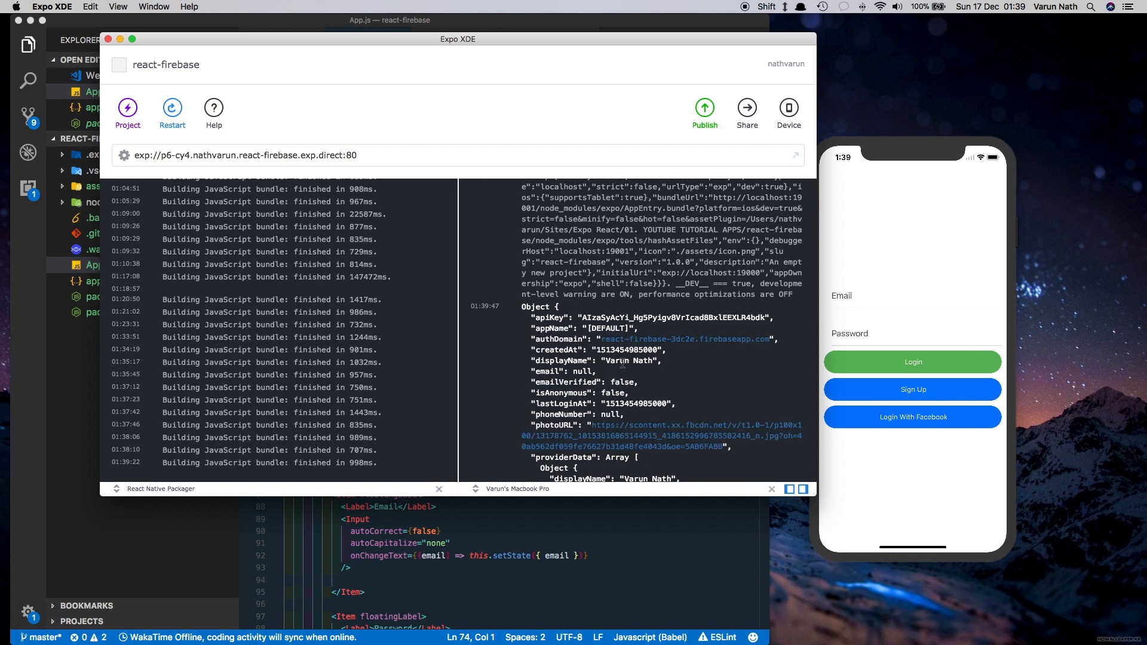
scroll(down, 3)
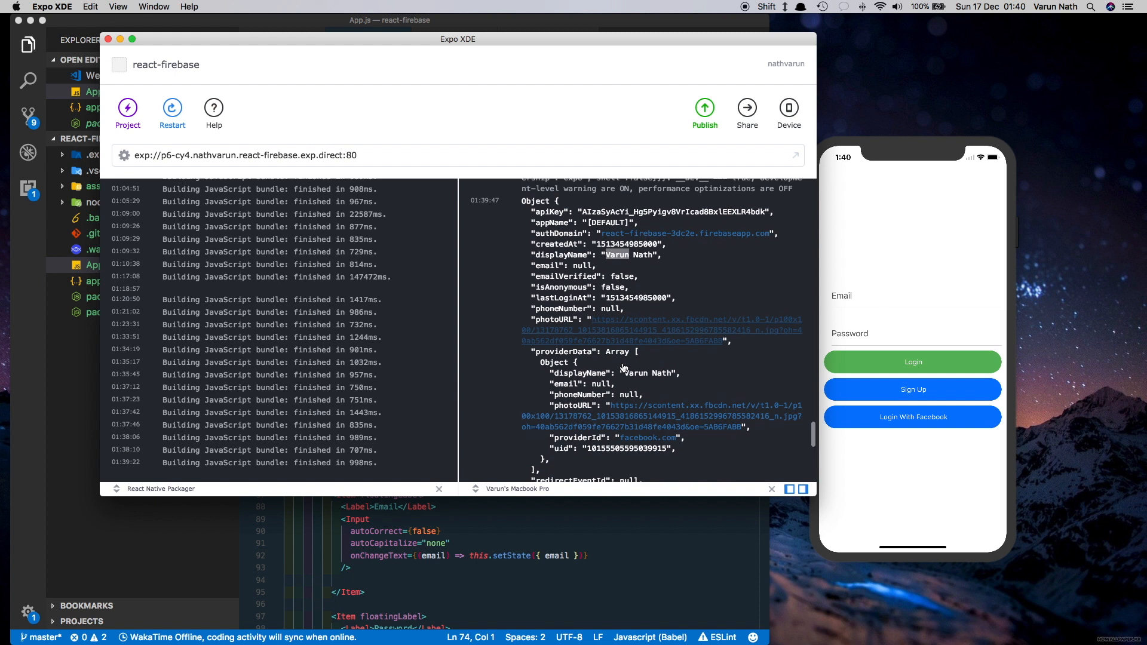
scroll(down, 3)
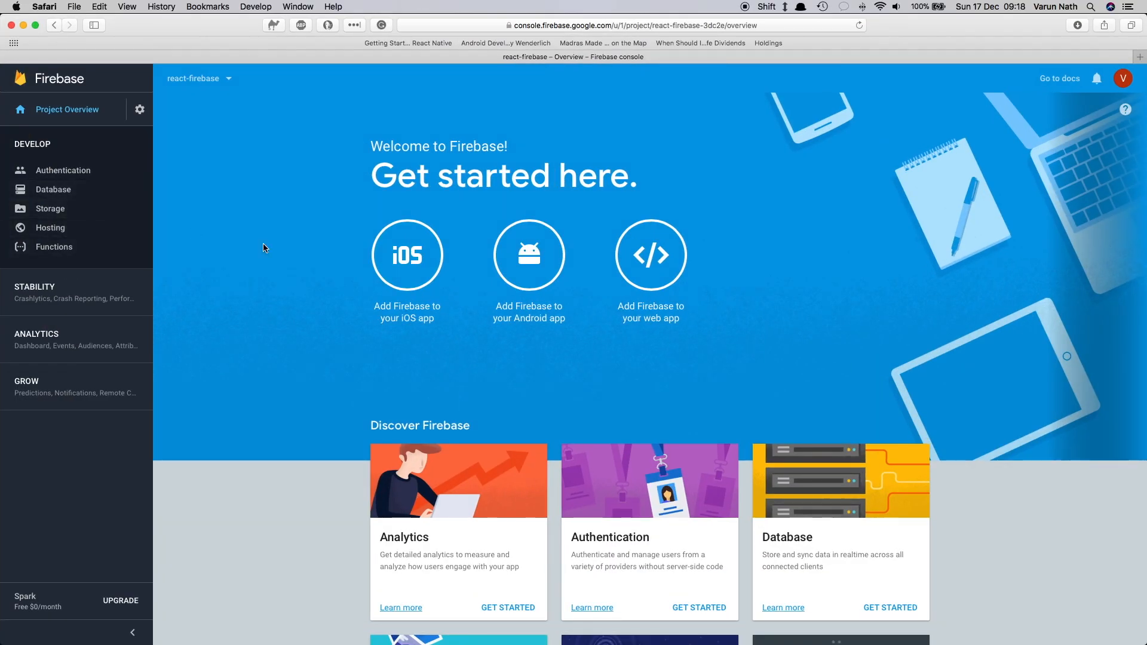
mouse_move(67, 179)
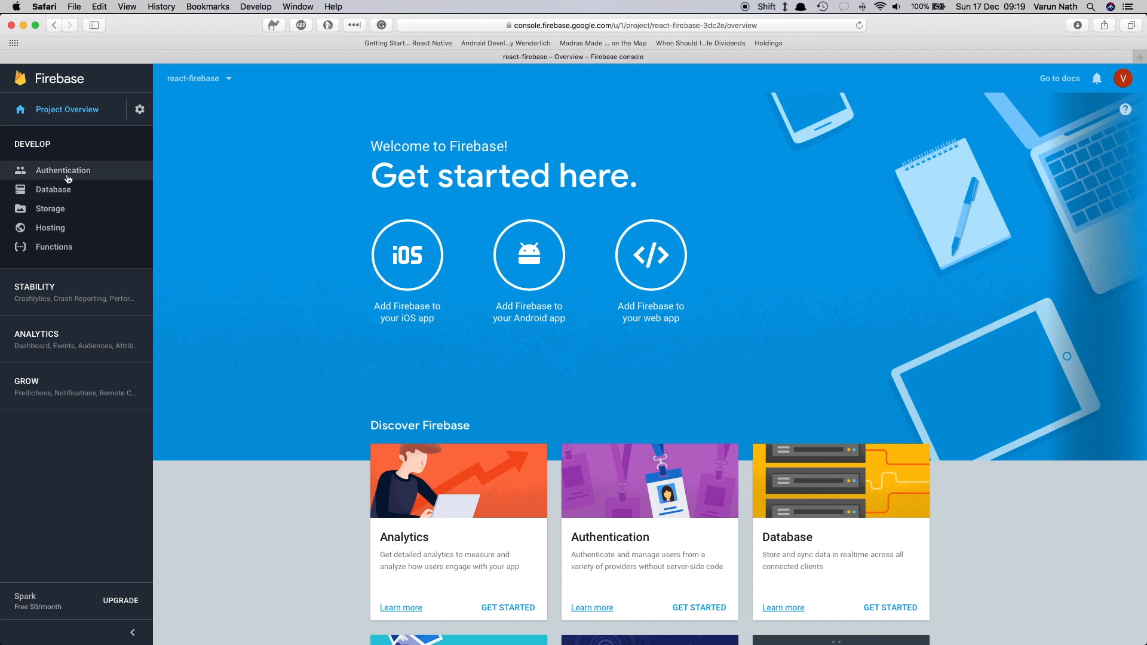
Open Authentication in the Firebase console to see the new Facebook user from Dec 17, 2017.
click(62, 171)
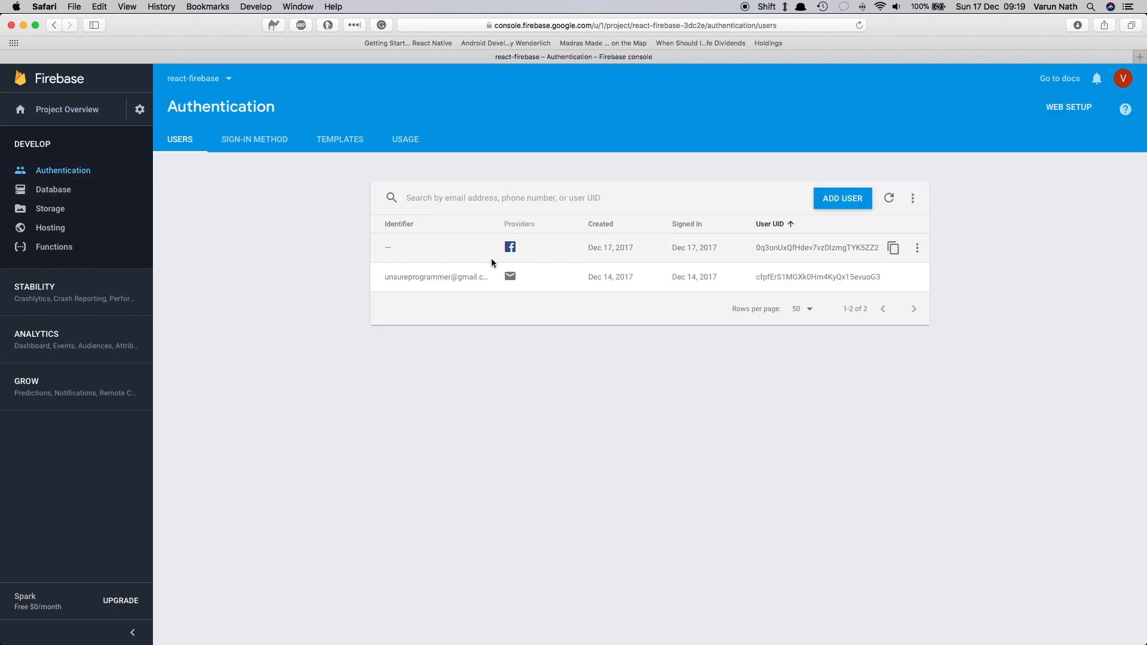
mouse_move(790, 244)
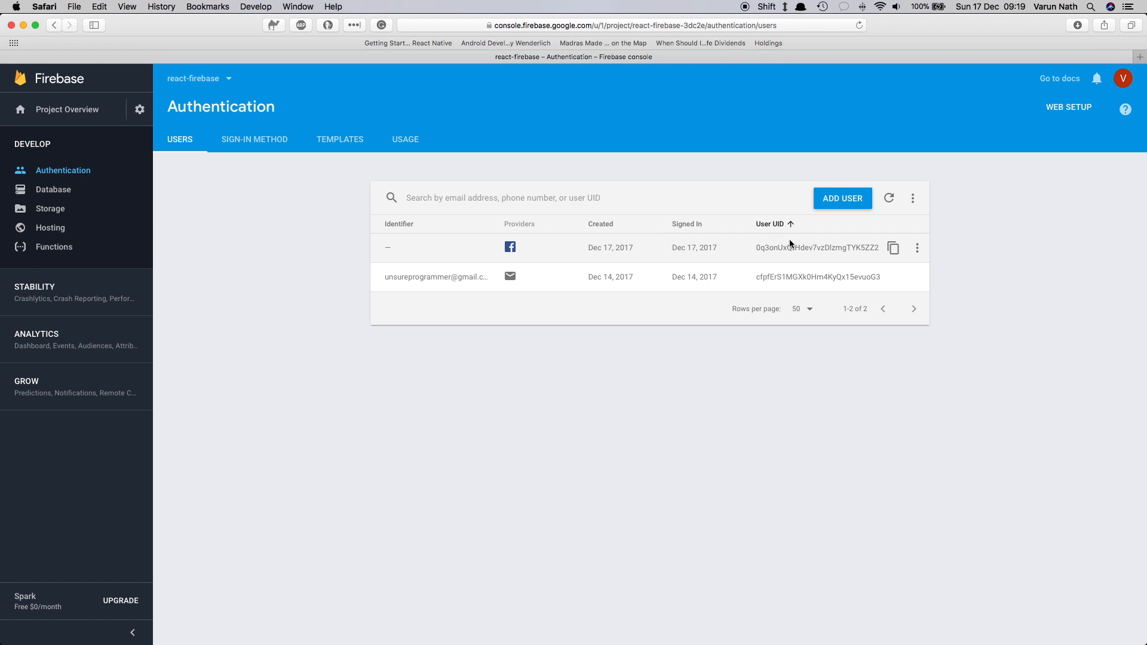
mouse_move(503, 244)
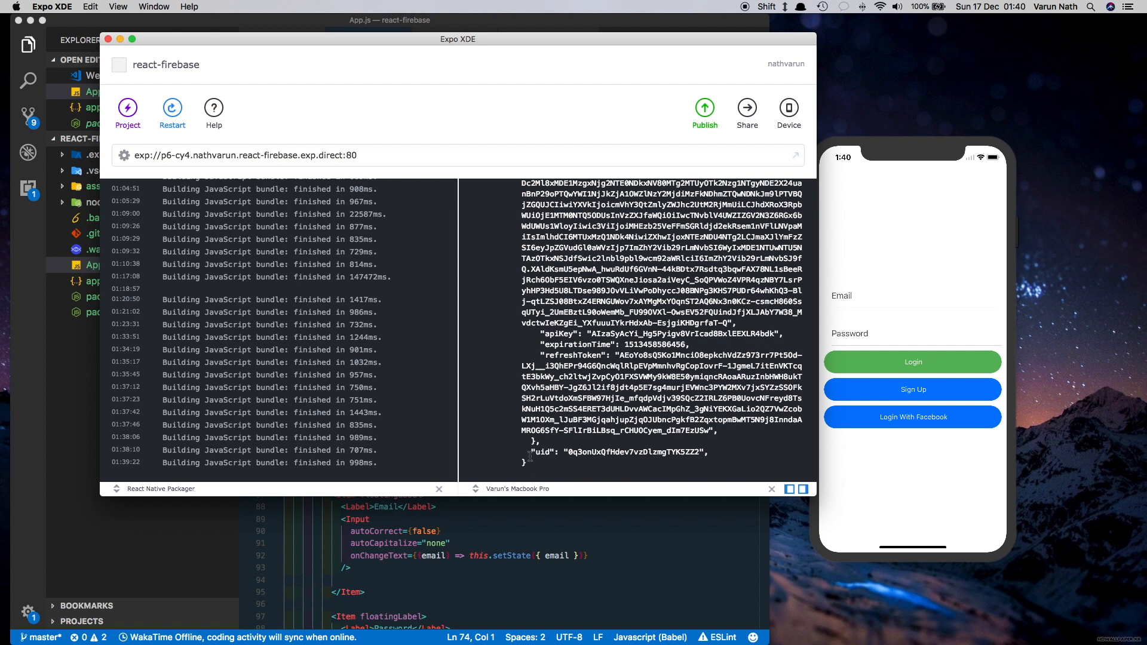
mouse_move(728, 6)
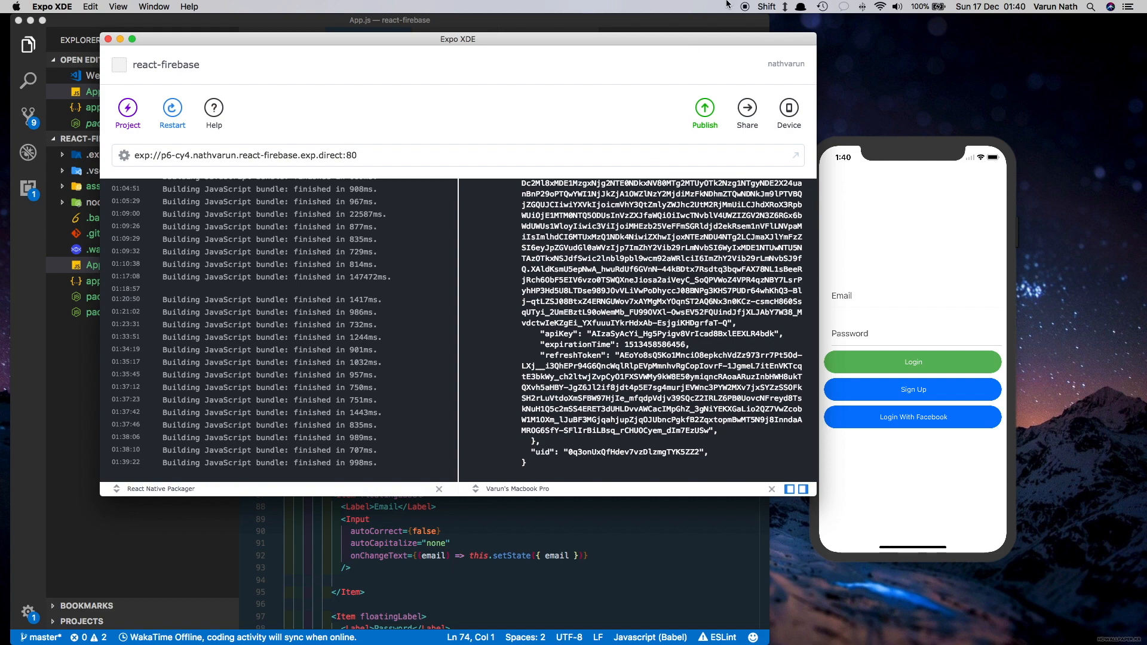